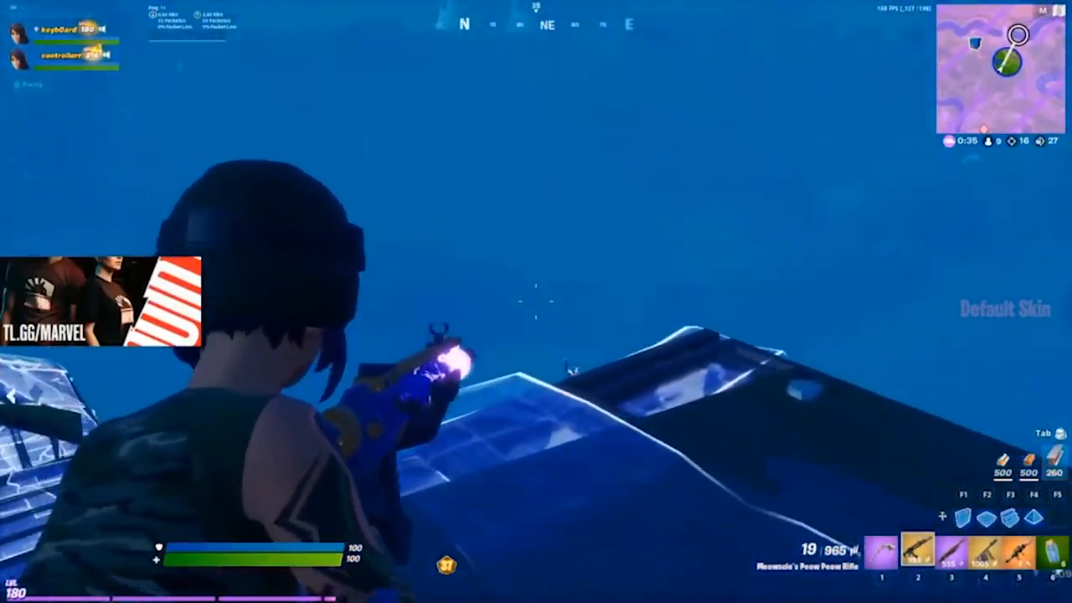
Leave the Fortnite clip and bring up #general-chat in the Fetch's Crib server
click(536, 301)
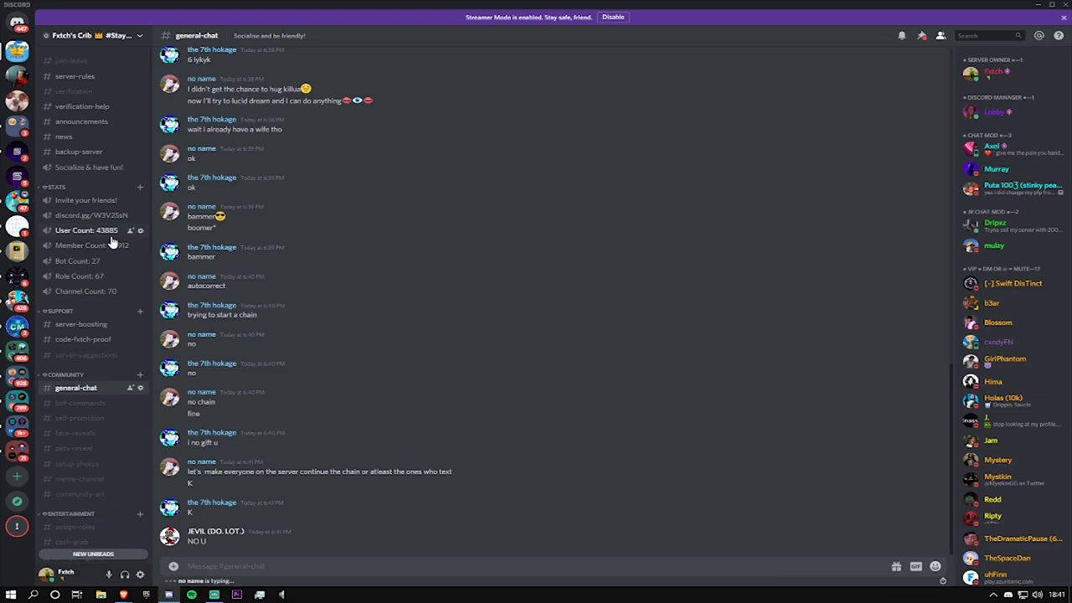
Scroll the channel list and read through the #join-leave log
scroll(down, 3)
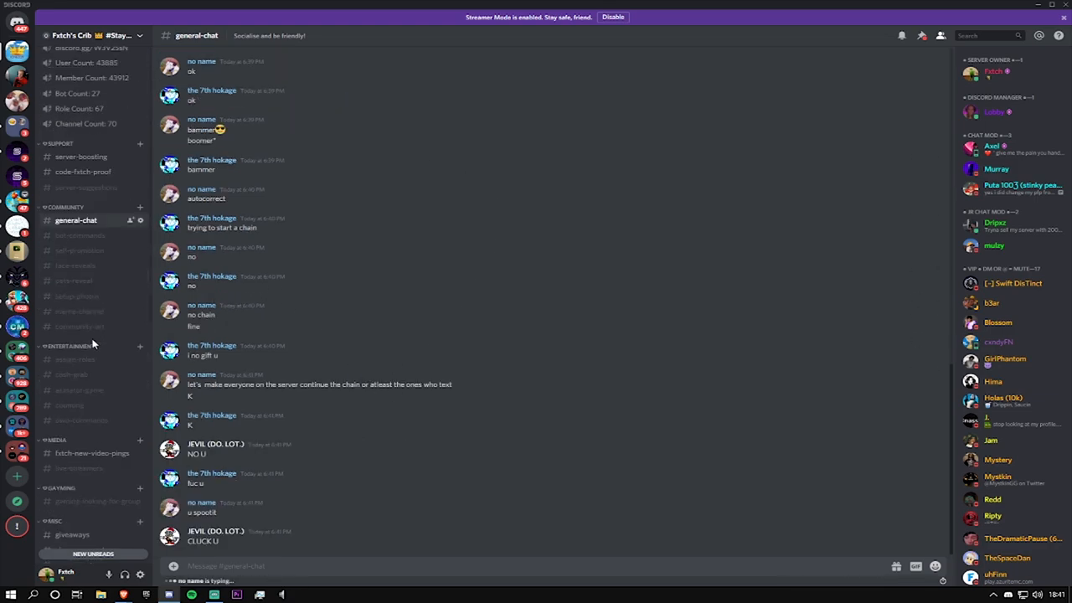
scroll(down, 3)
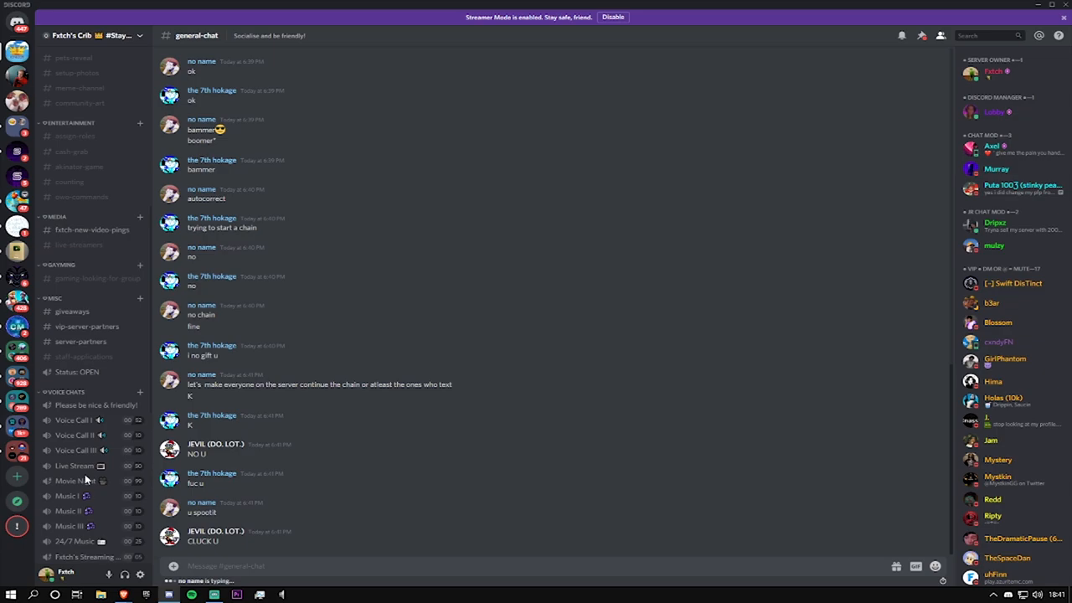
click(70, 60)
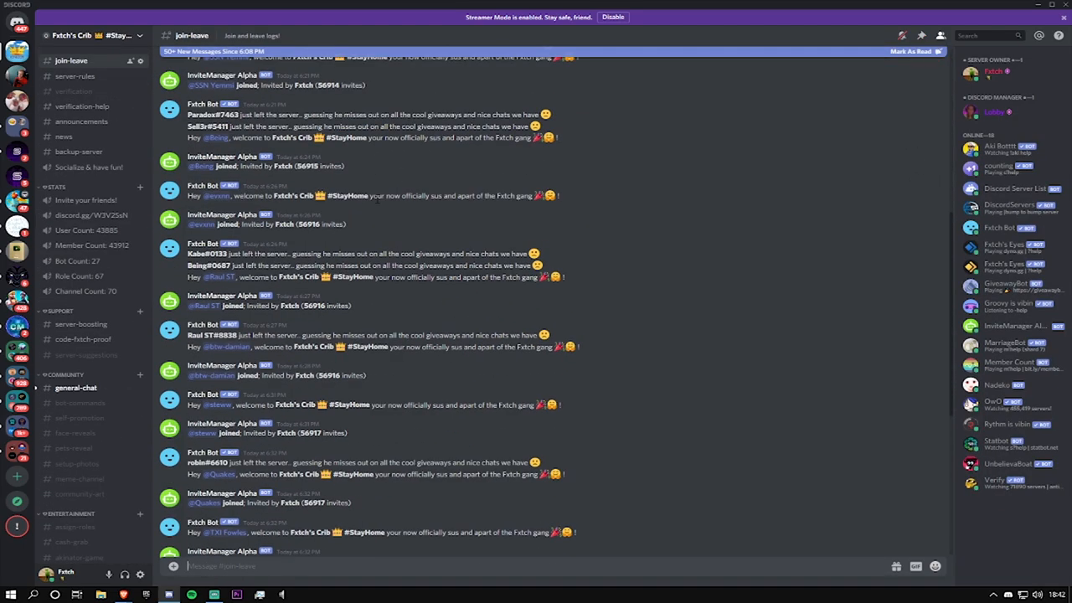
scroll(down, 3)
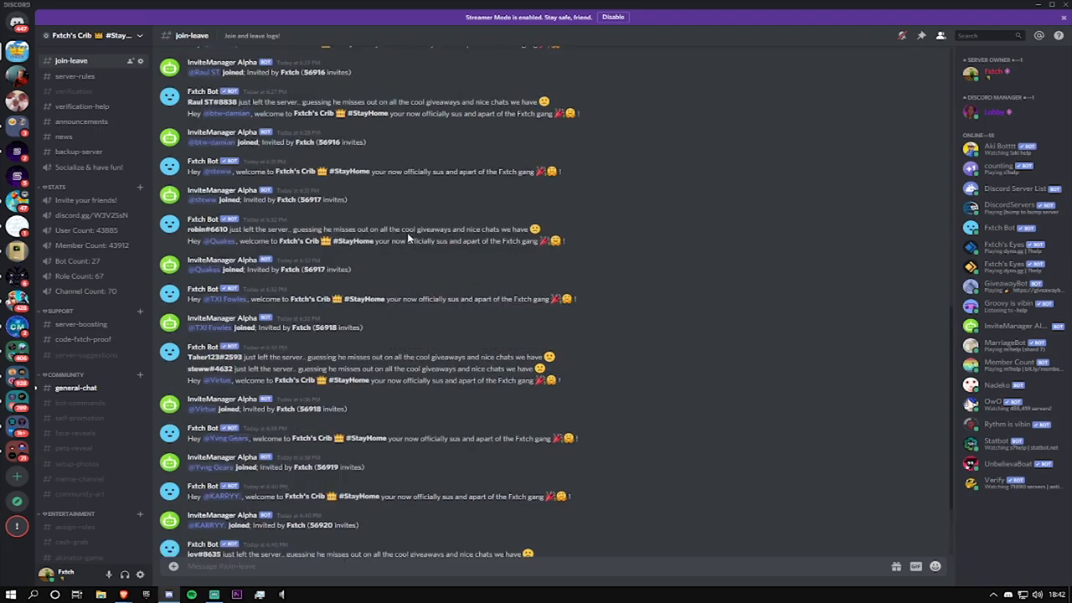
scroll(up, 3)
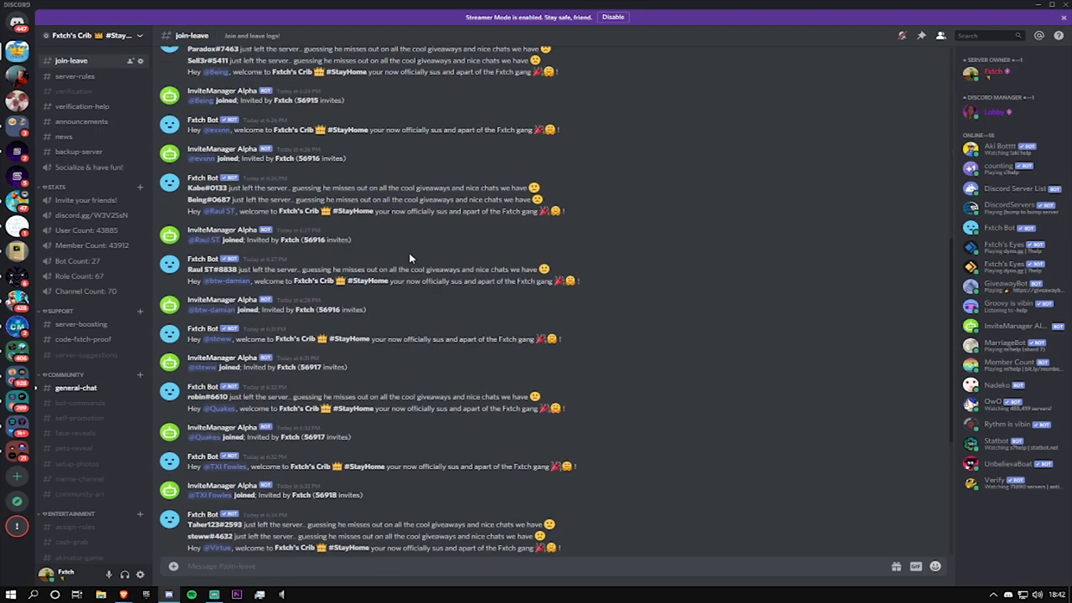
scroll(down, 3)
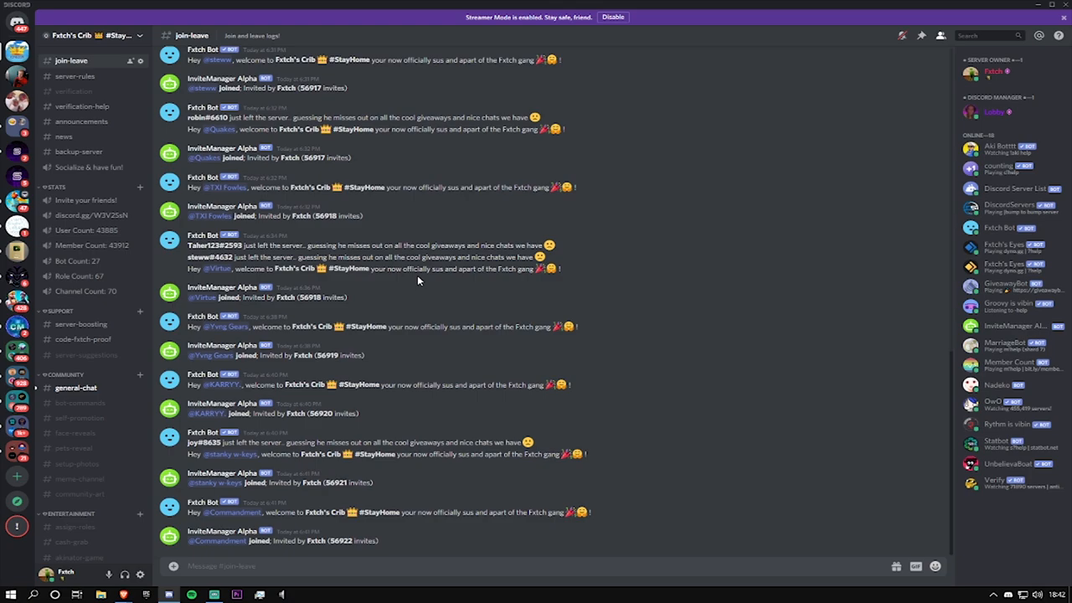
Switch to the #server-rules channel
click(73, 77)
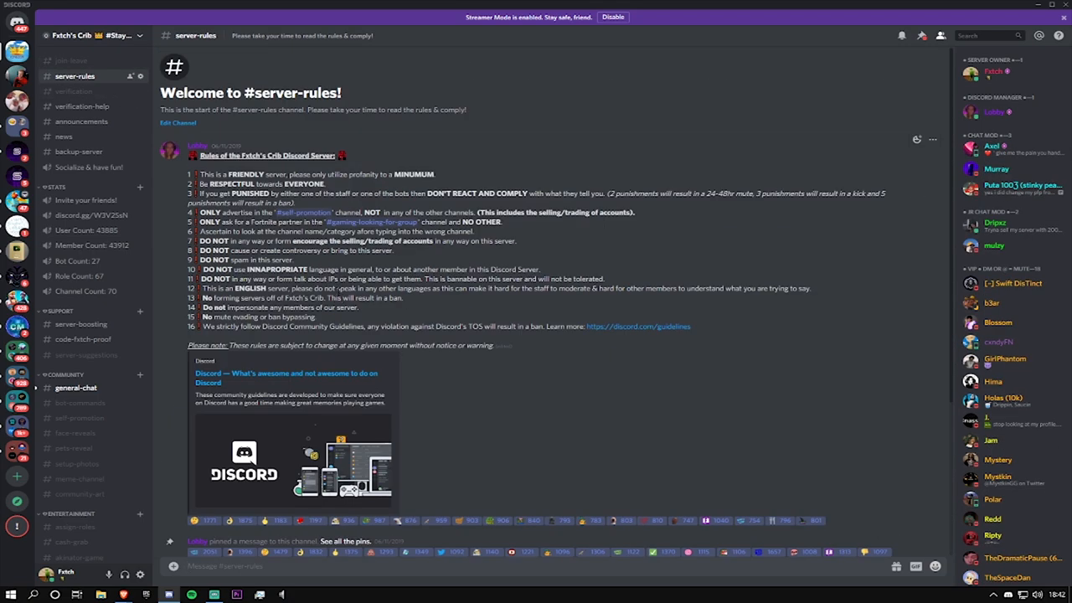
Look over the #verification and #verification-help channels
click(74, 90)
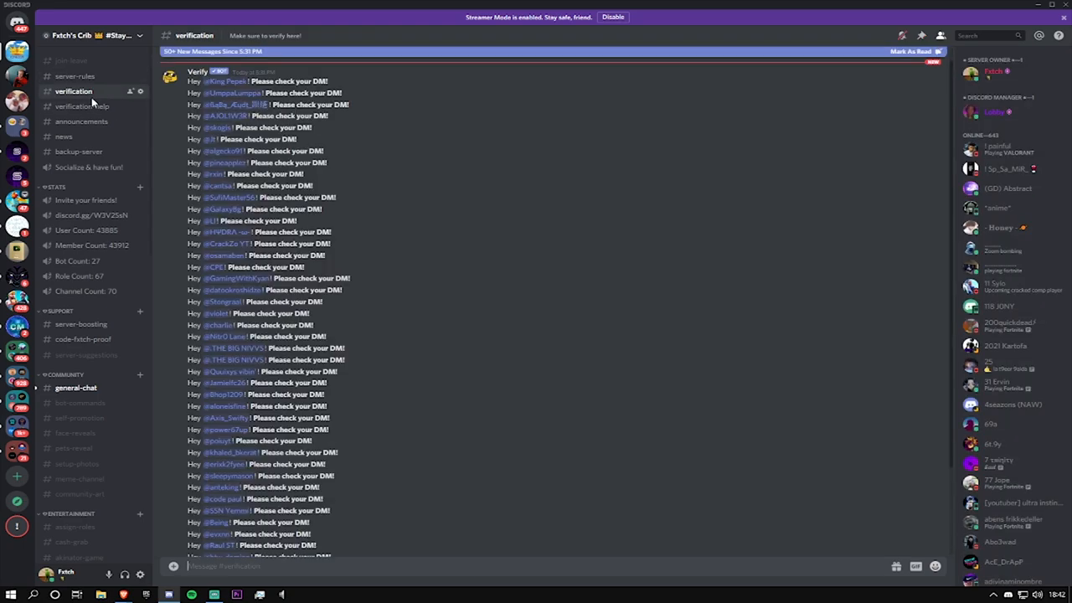
scroll(down, 3)
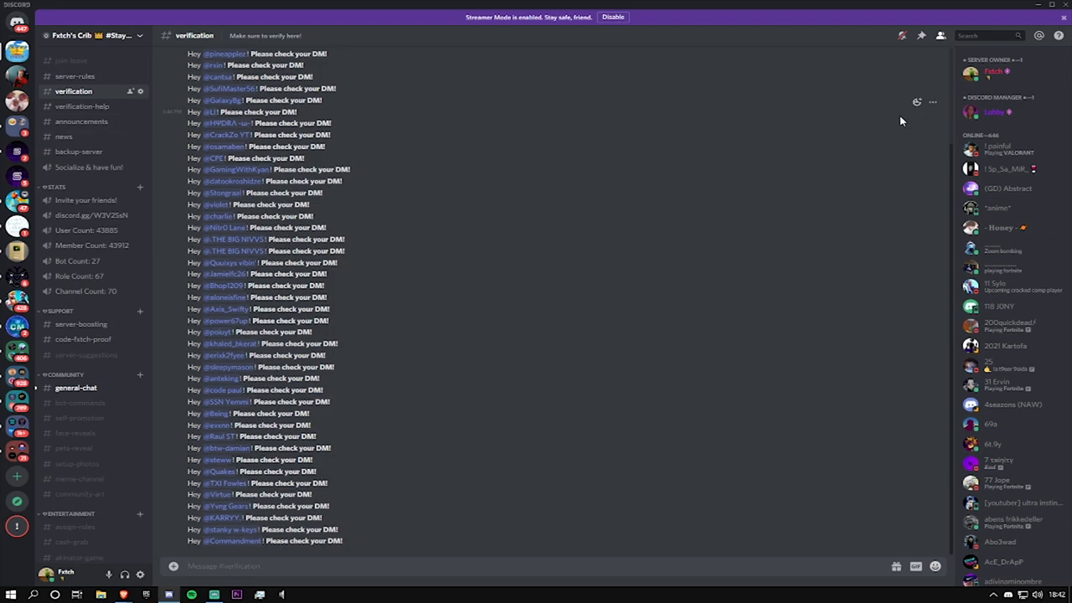
click(82, 107)
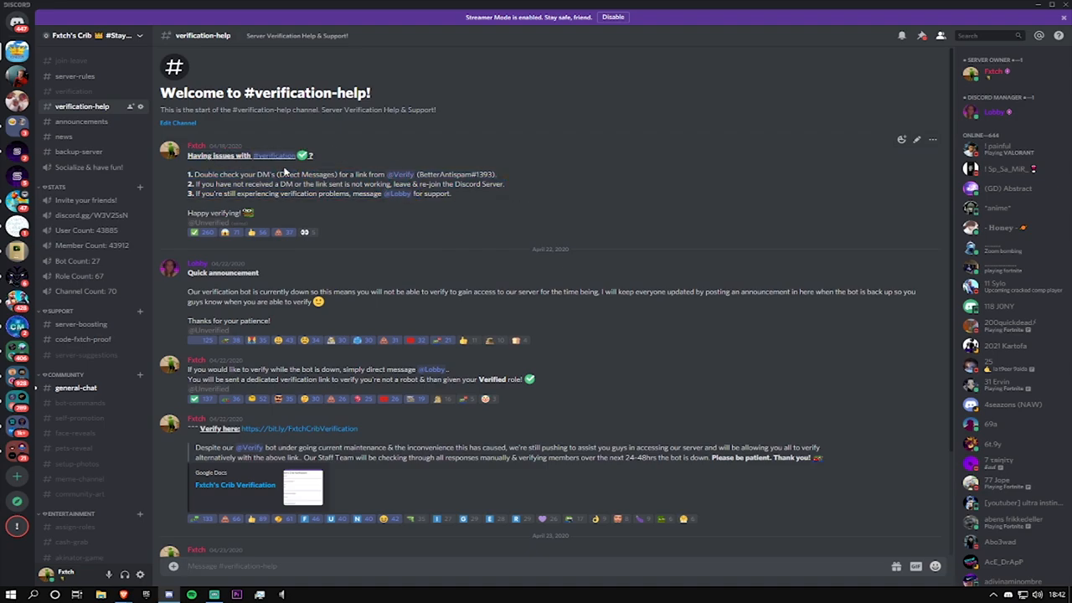
Re-read the #server-rules list, then move to #announcements
click(74, 84)
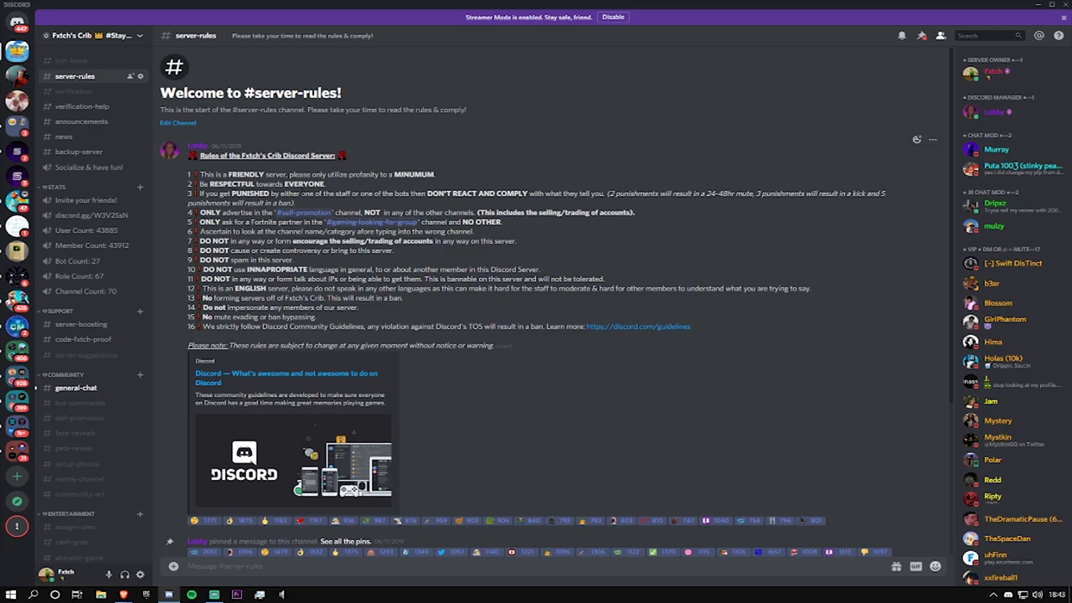
scroll(down, 3)
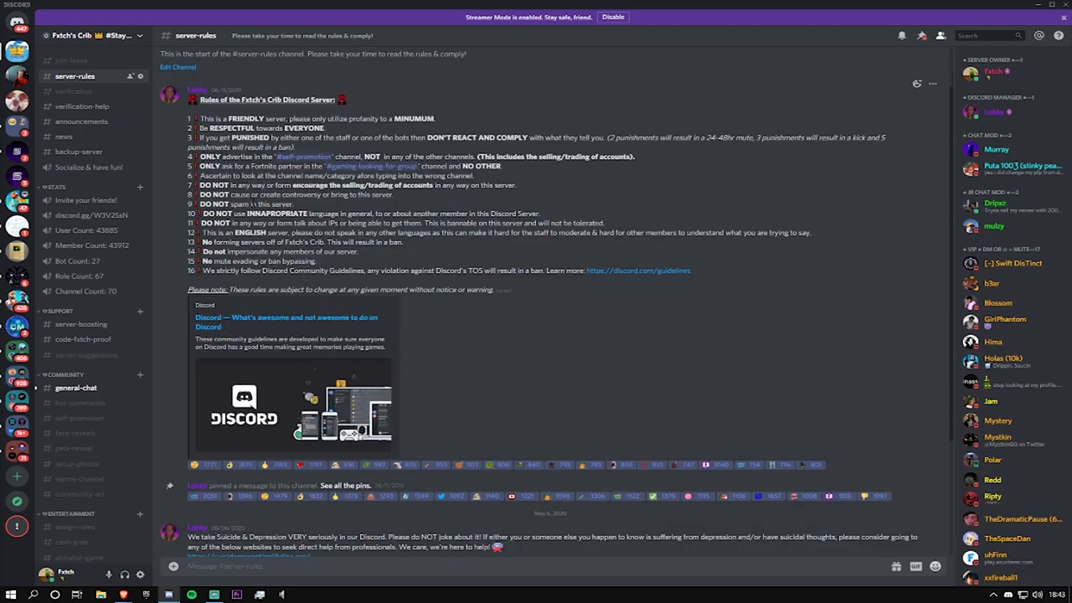
scroll(down, 3)
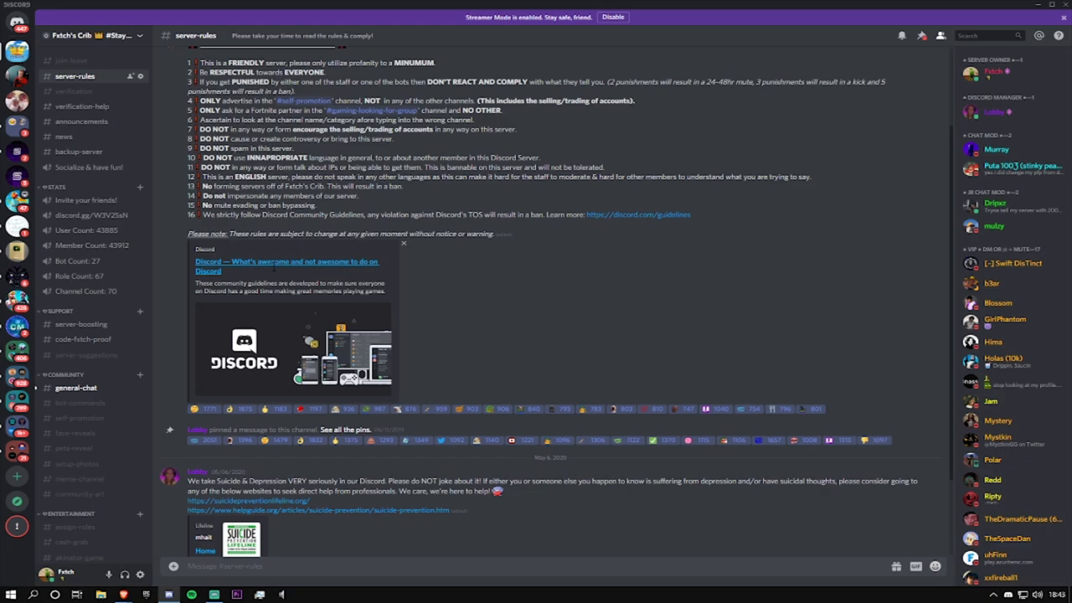
scroll(up, 3)
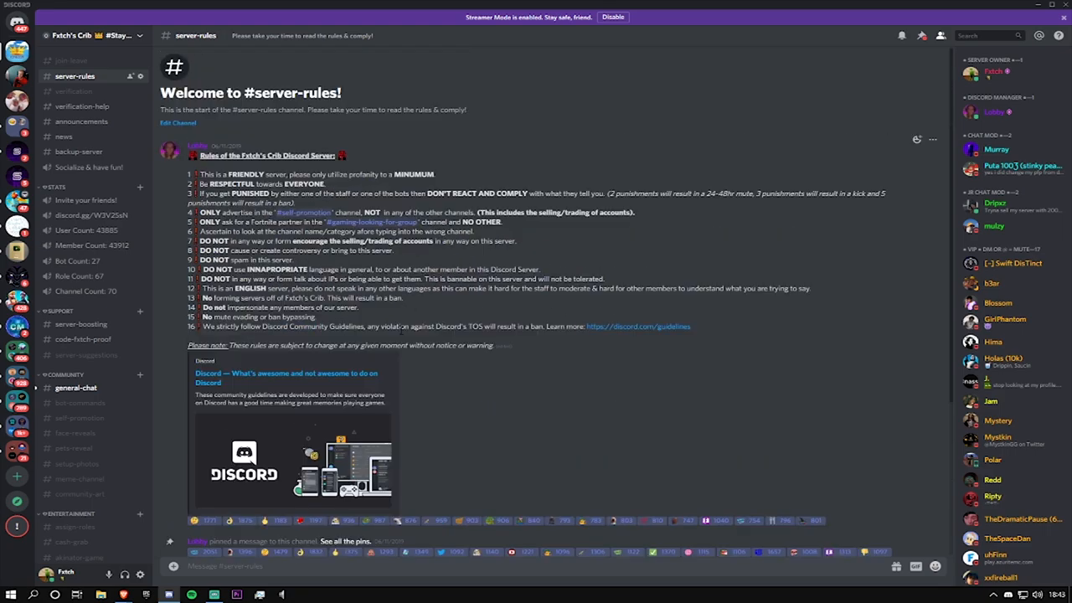
mouse_move(604, 341)
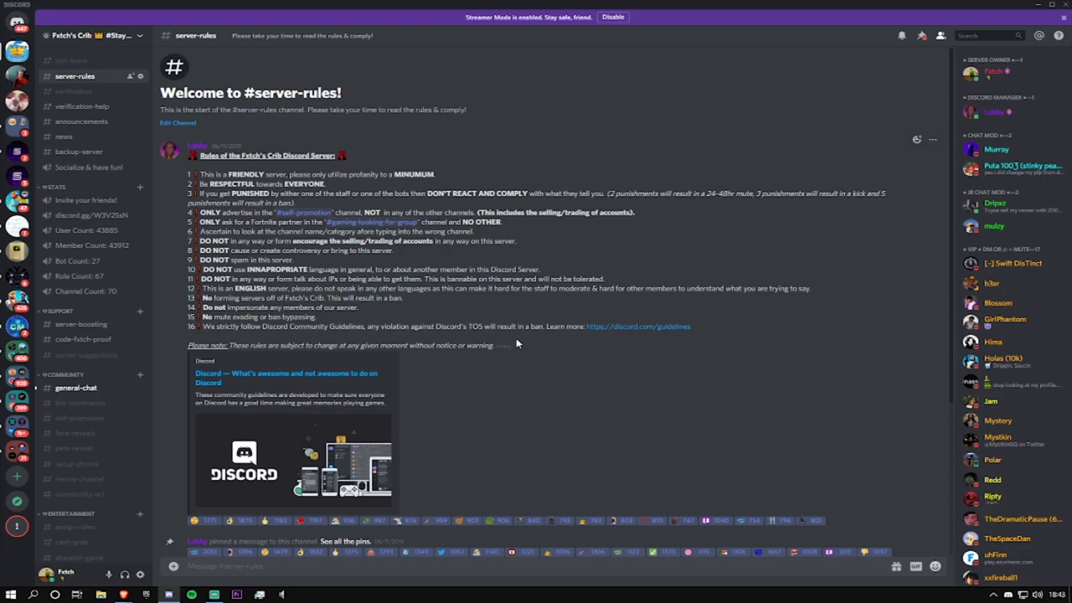
click(80, 120)
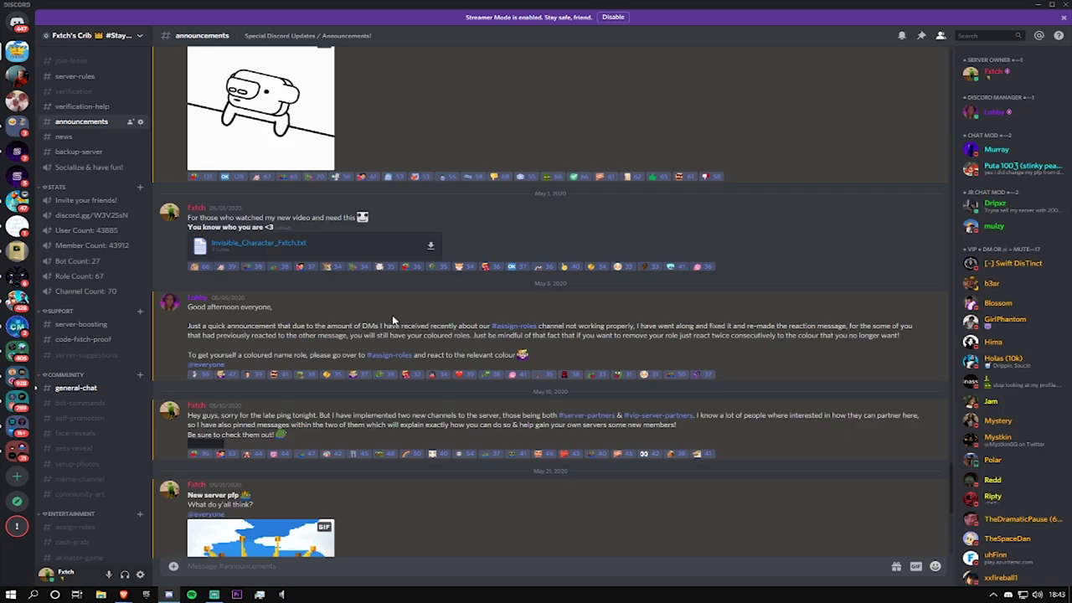
Scroll through the announcements and switch to the #news channel
scroll(down, 3)
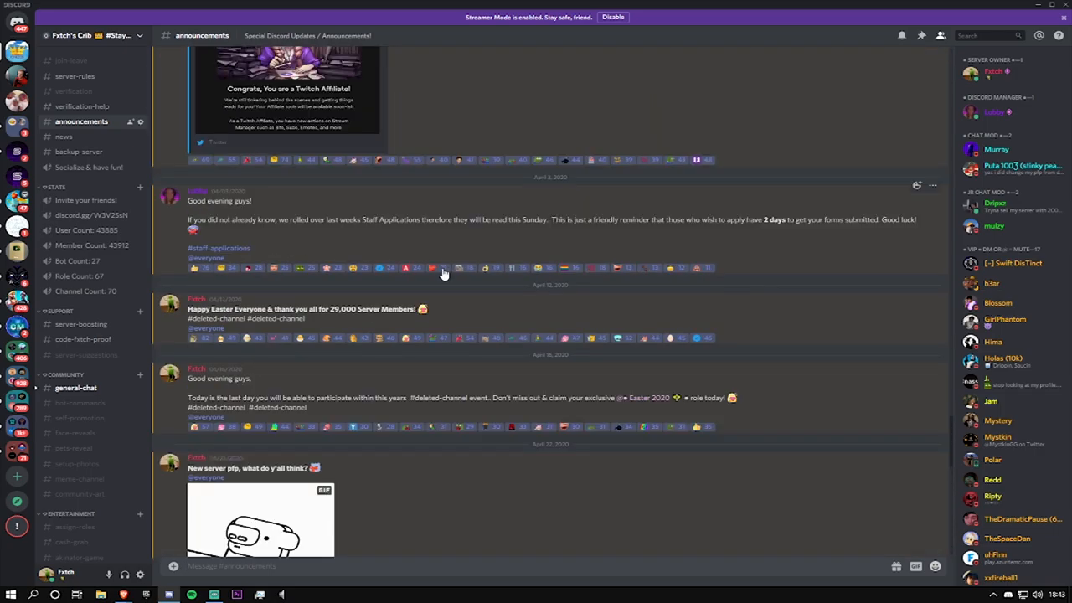
scroll(down, 3)
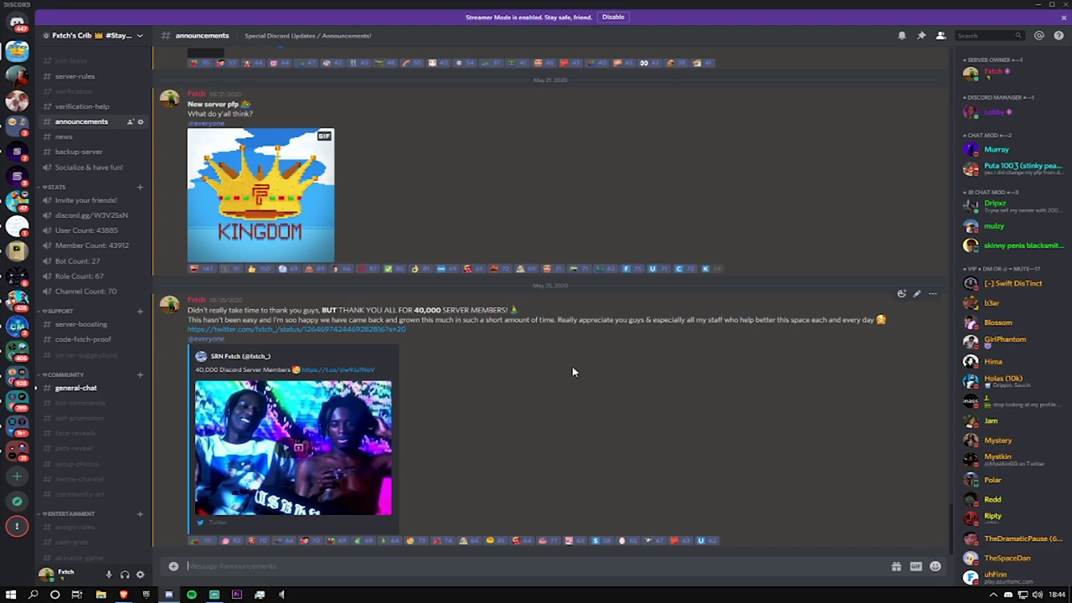
click(64, 136)
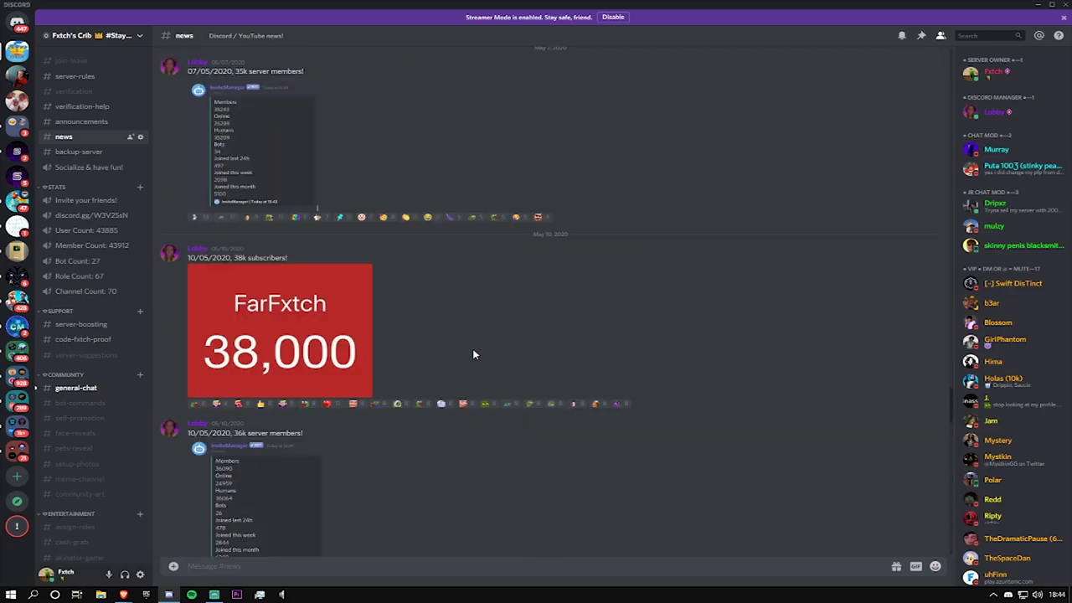
Browse the member and subscriber milestone posts in #news, then move to #backup-server
scroll(down, 3)
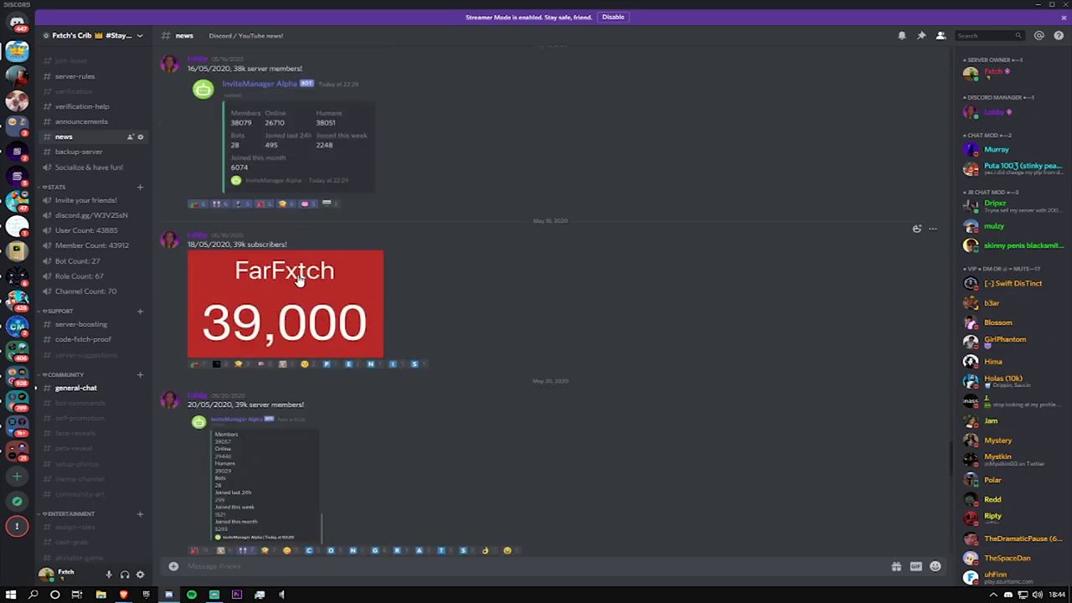
scroll(down, 3)
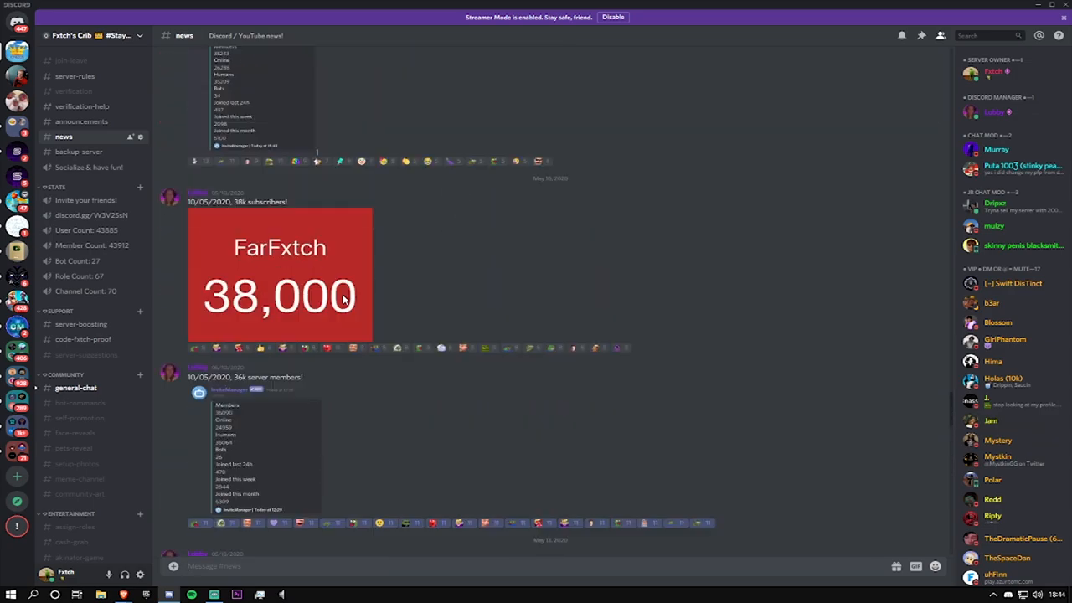
scroll(down, 3)
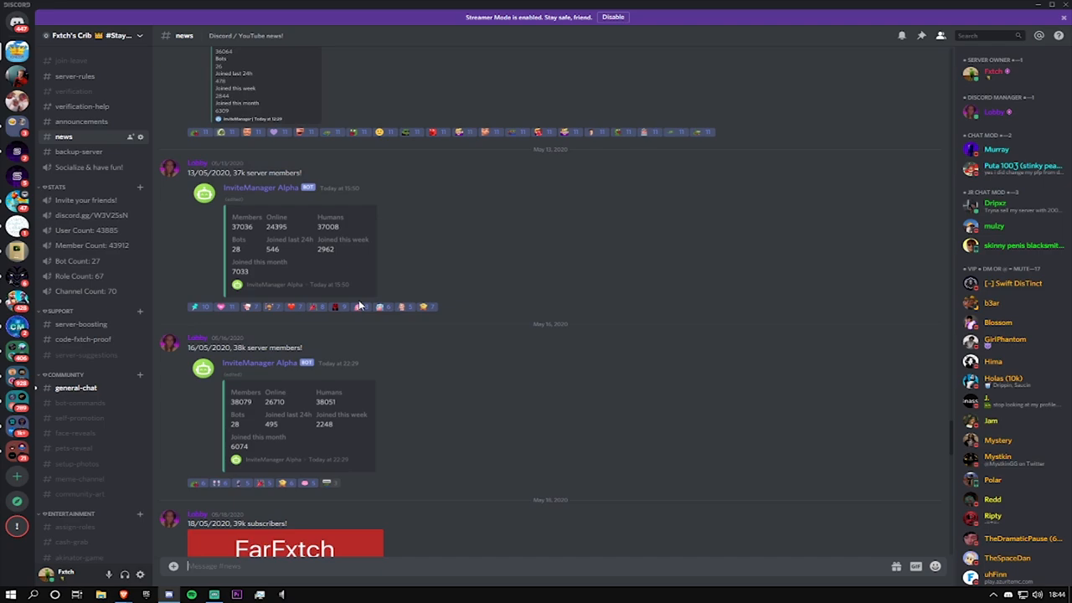
scroll(down, 3)
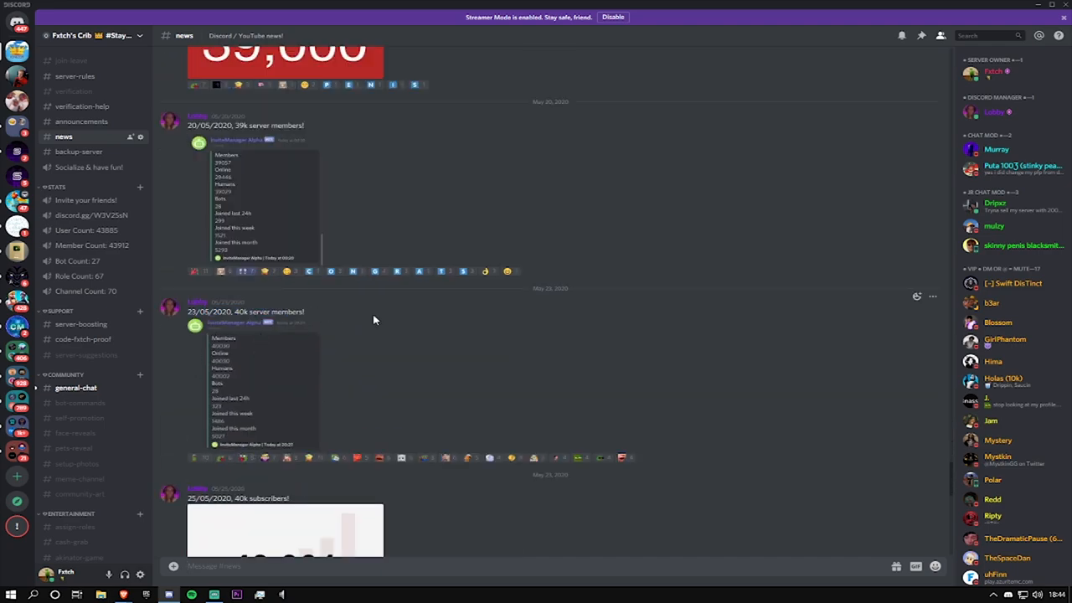
scroll(down, 3)
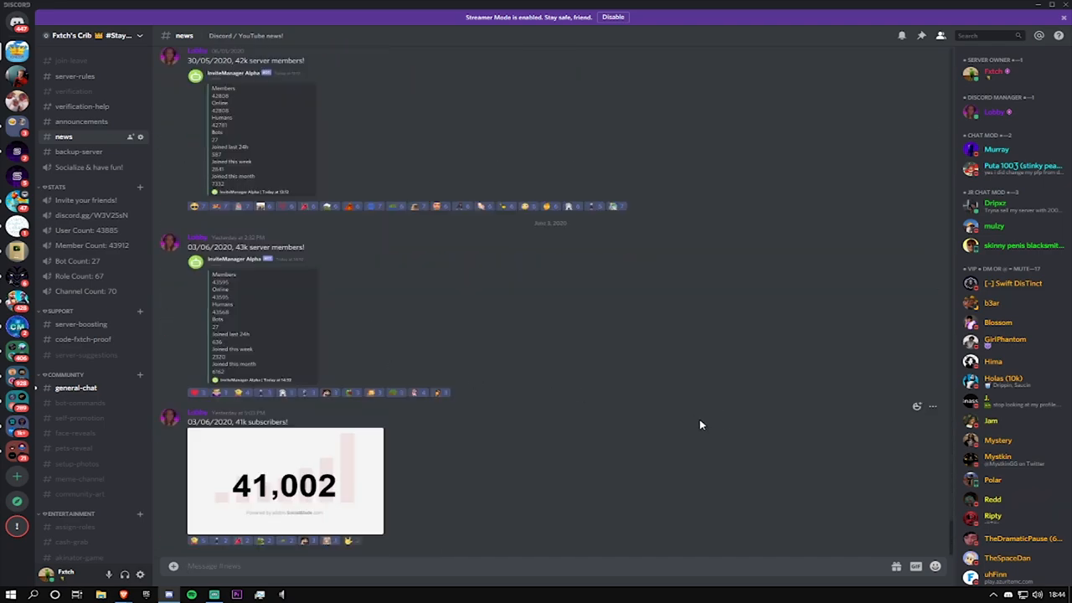
mouse_move(580, 404)
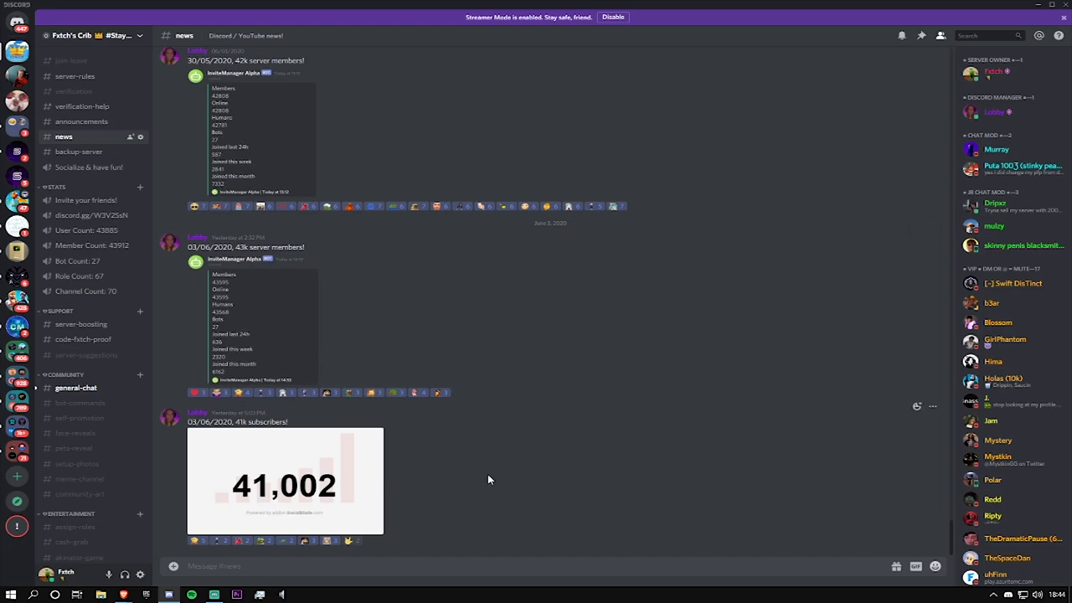
click(77, 151)
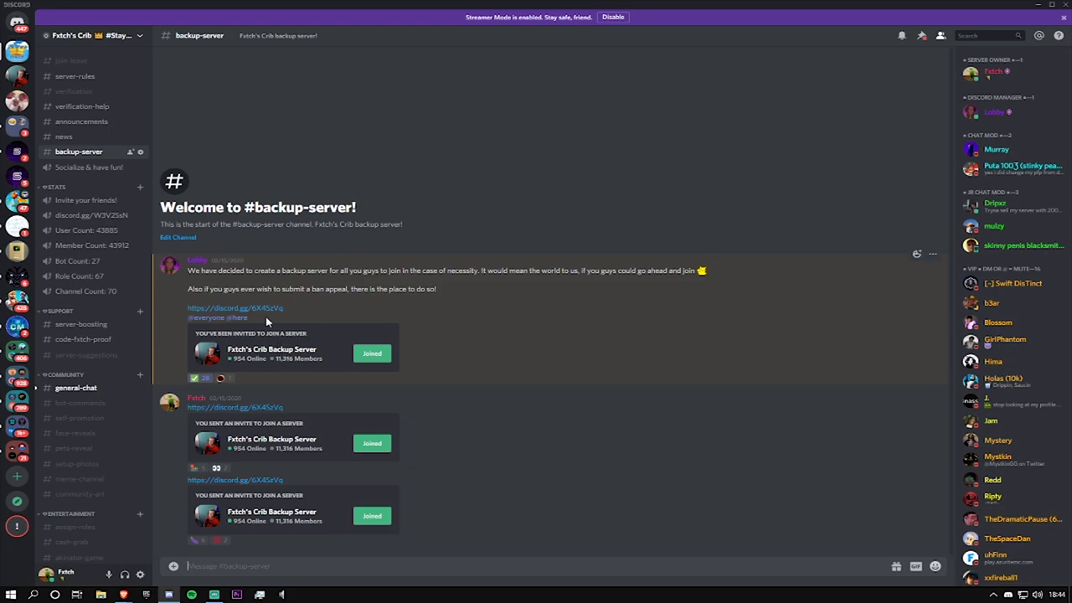
mouse_move(268, 357)
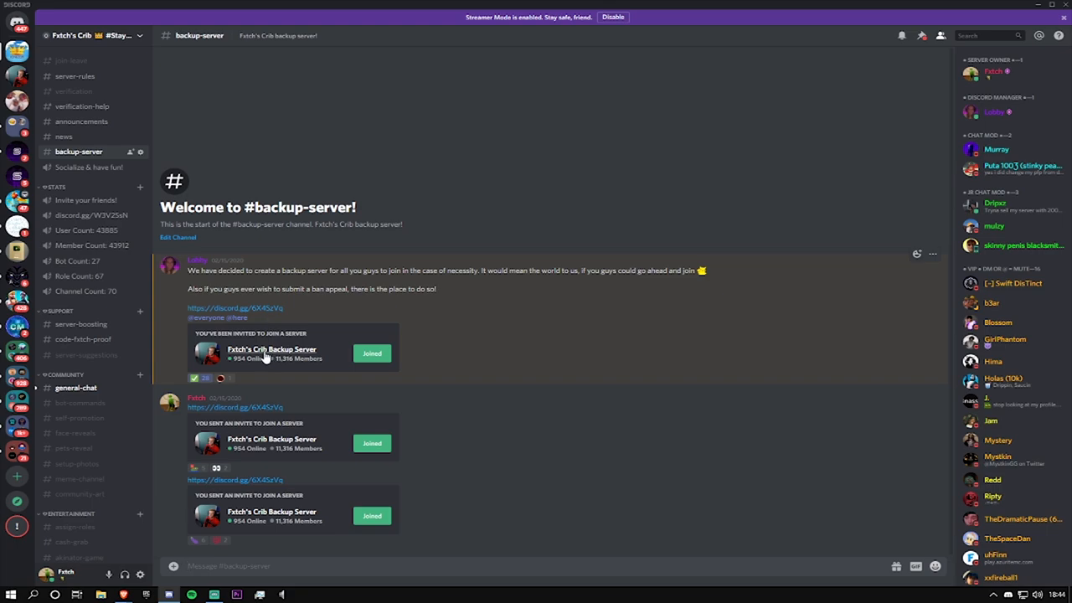
mouse_move(155, 231)
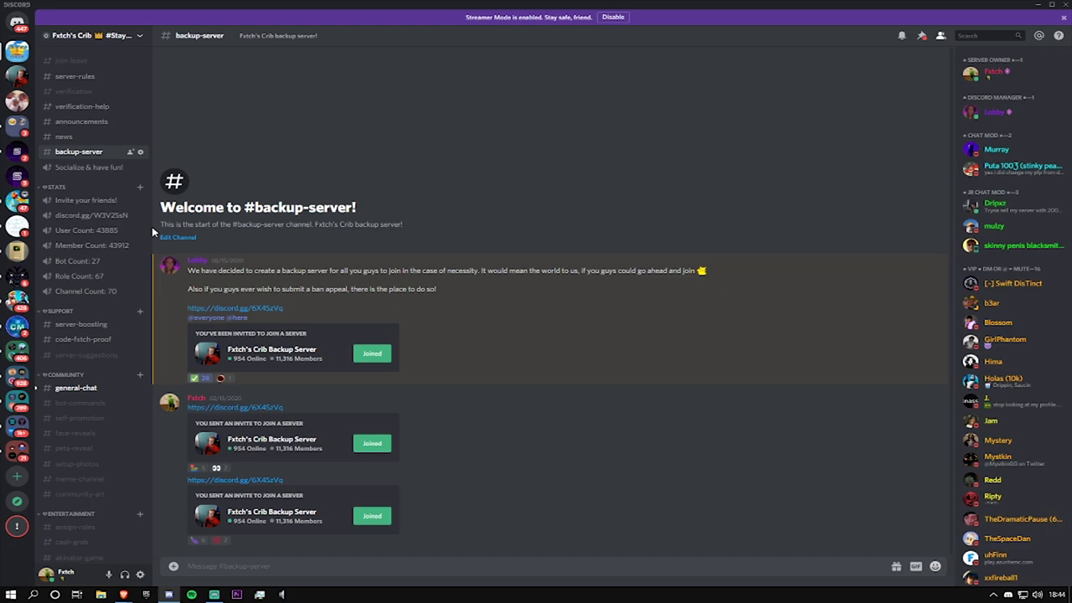
Look over the #server-boosting log, then switch to #code-fetch-proof
scroll(down, 3)
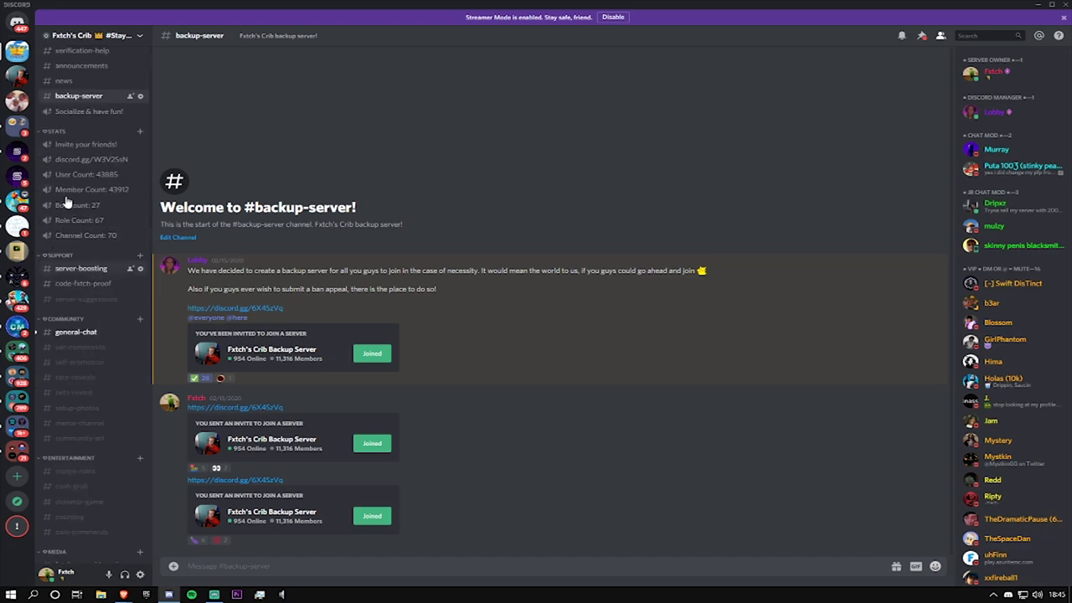
click(79, 268)
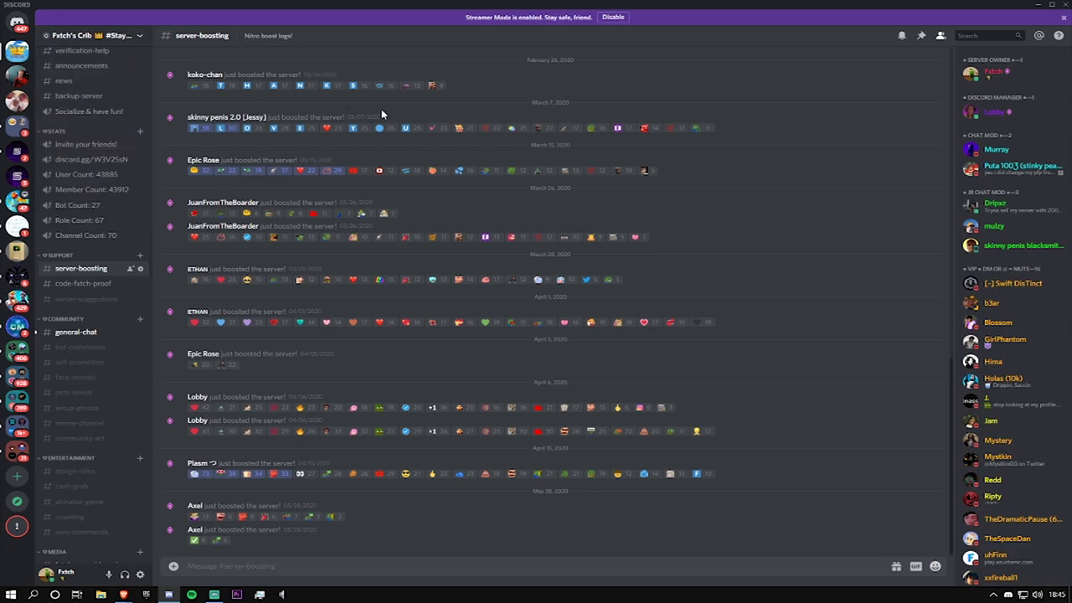
click(84, 283)
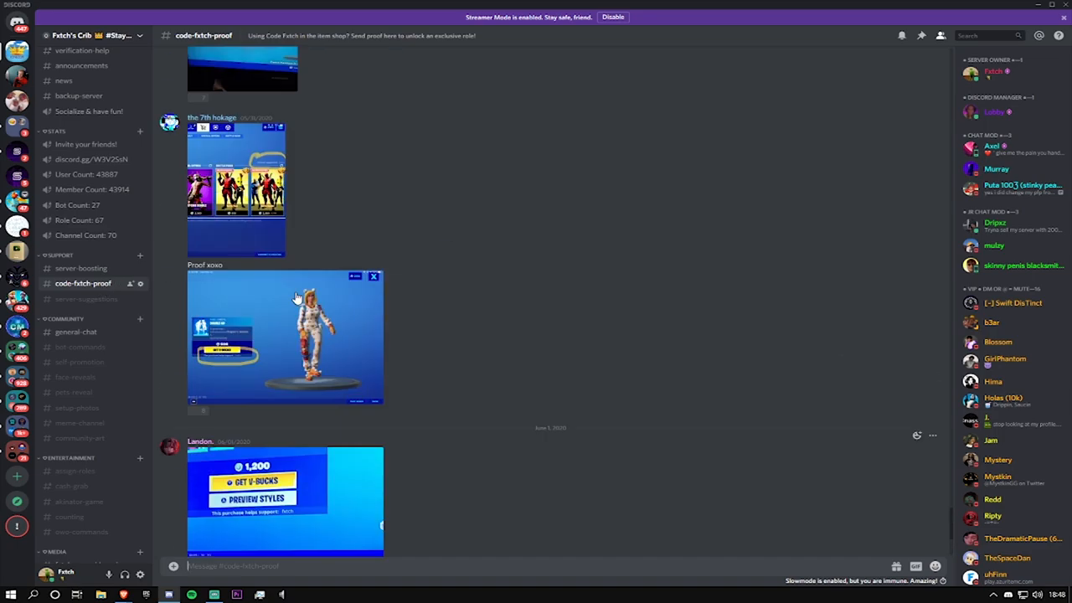
Browse the Fortnite code proofs and a poster's profile, then move to #server-suggestions
scroll(down, 3)
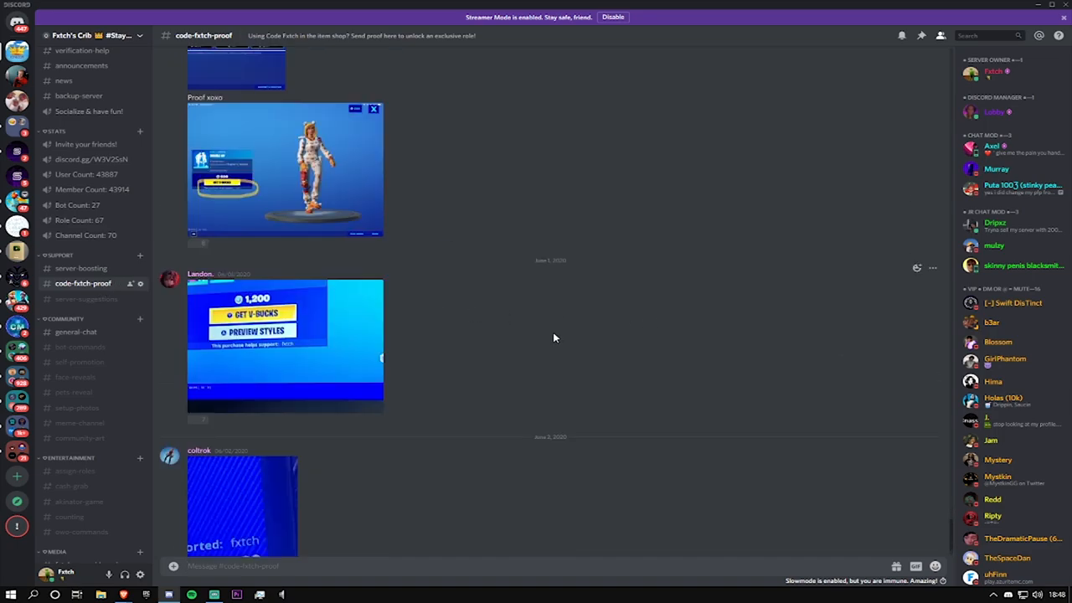
scroll(down, 3)
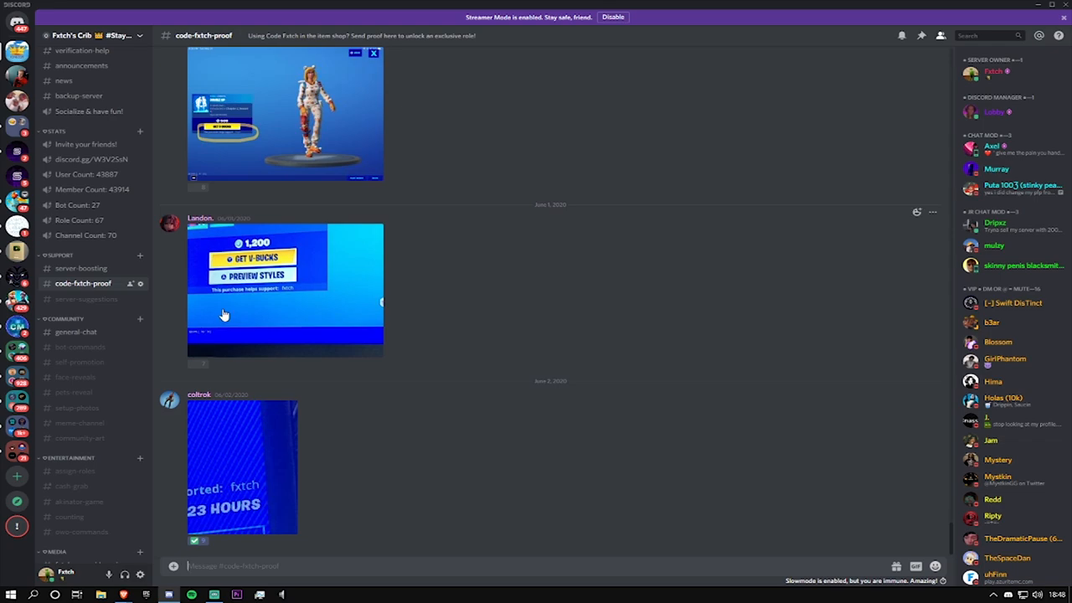
click(169, 221)
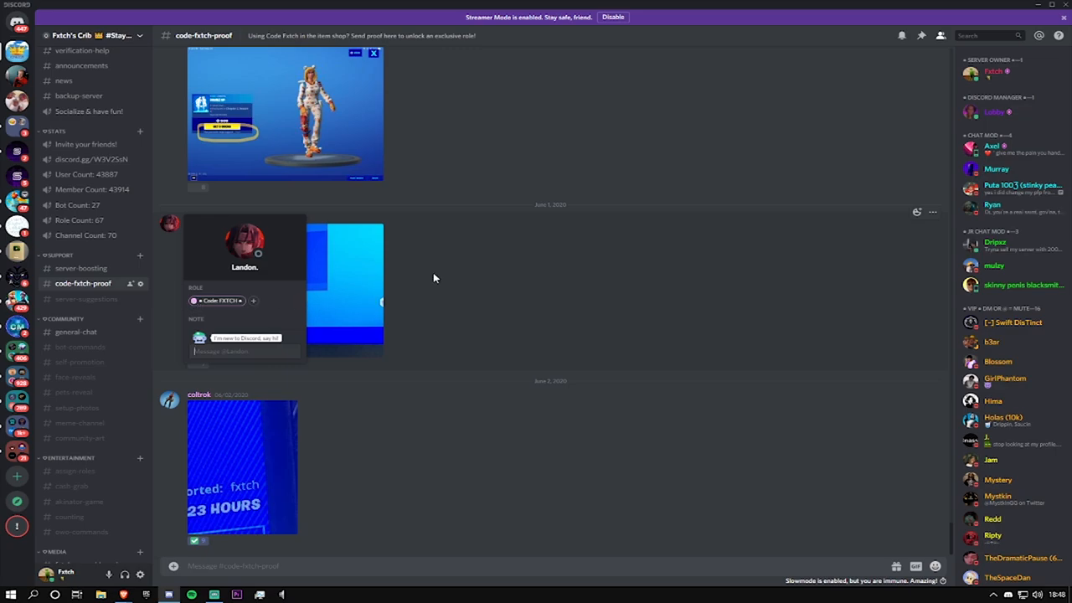
scroll(down, 3)
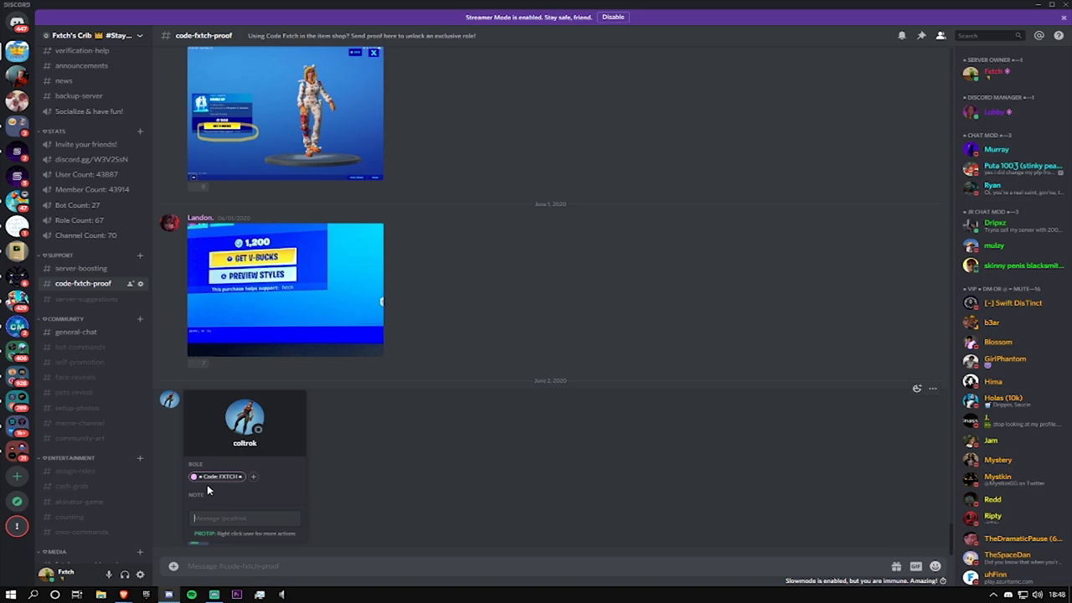
click(87, 298)
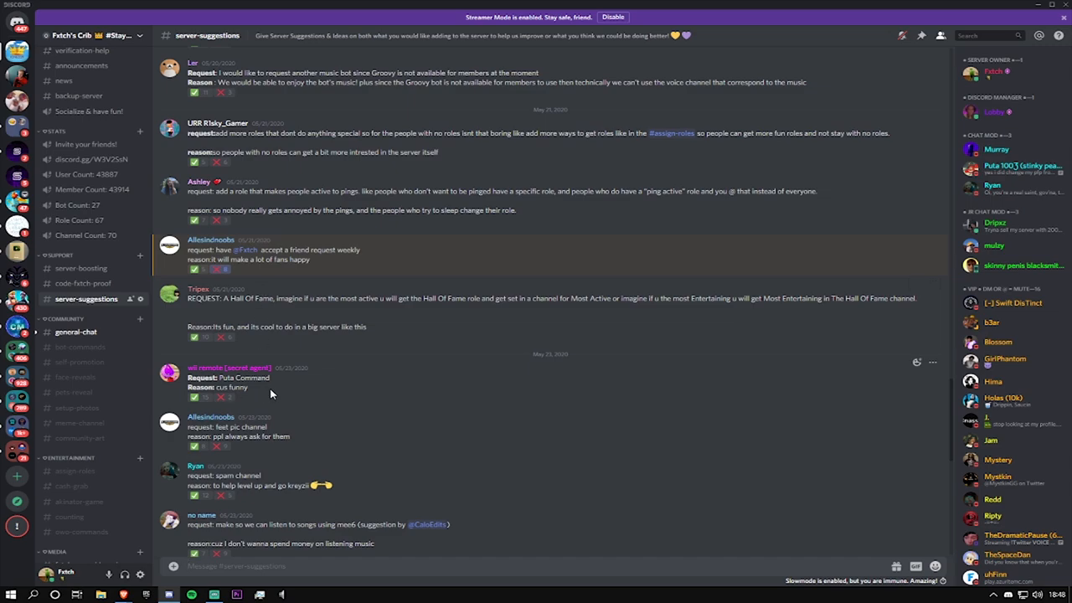
Read back through older server suggestions, then switch to #bot-commands
scroll(down, 3)
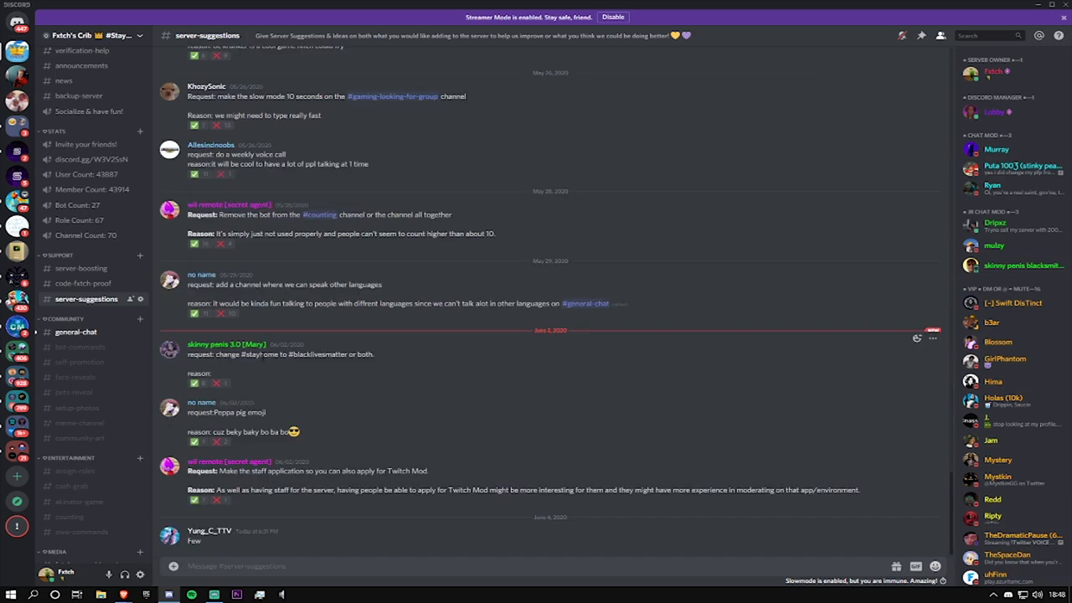
mouse_move(278, 395)
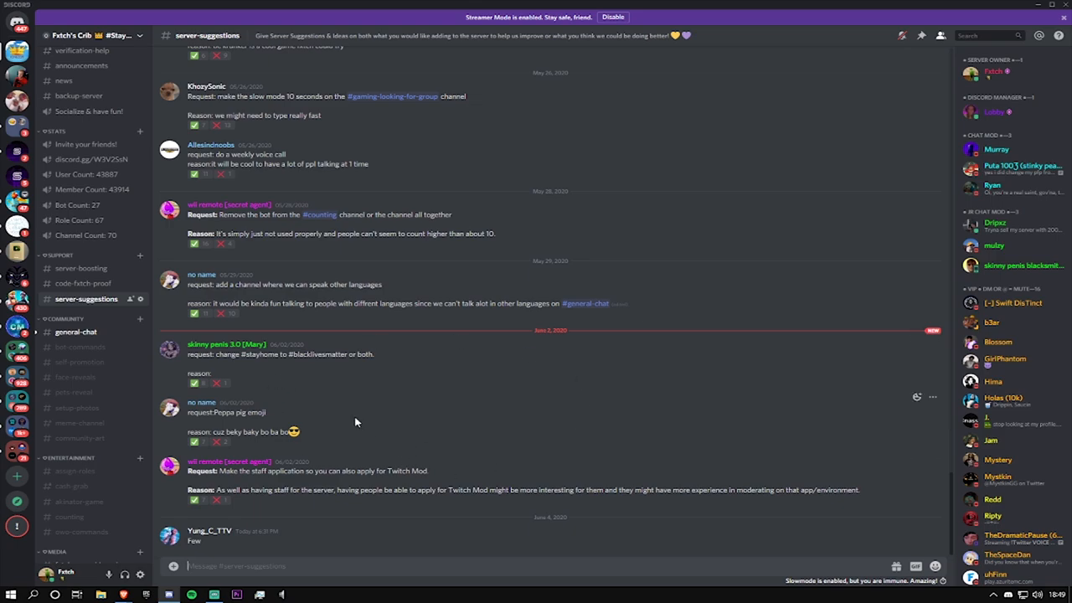
scroll(up, 3)
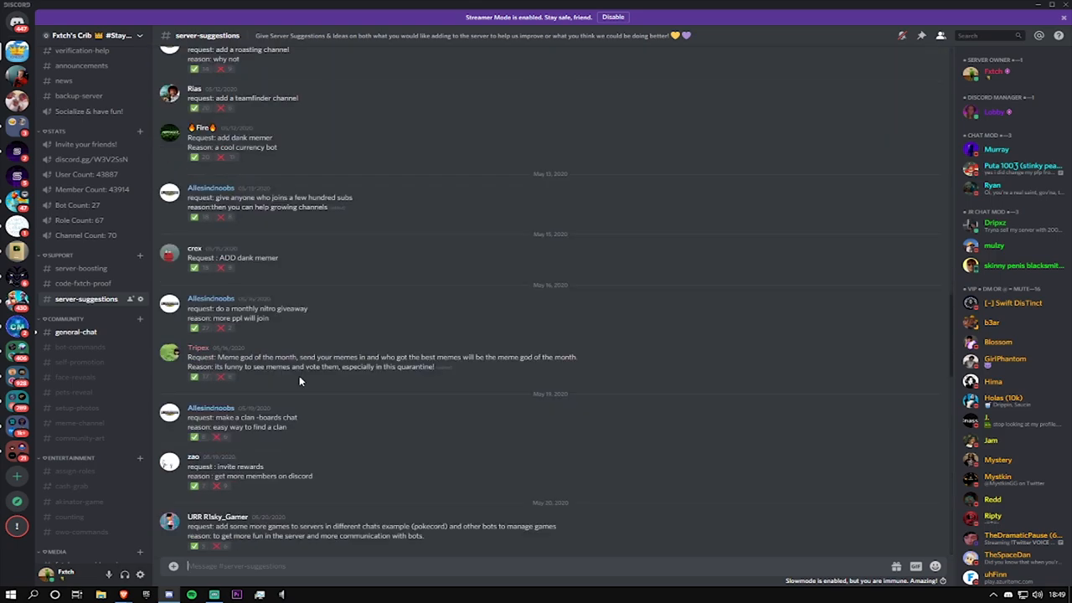
mouse_move(362, 357)
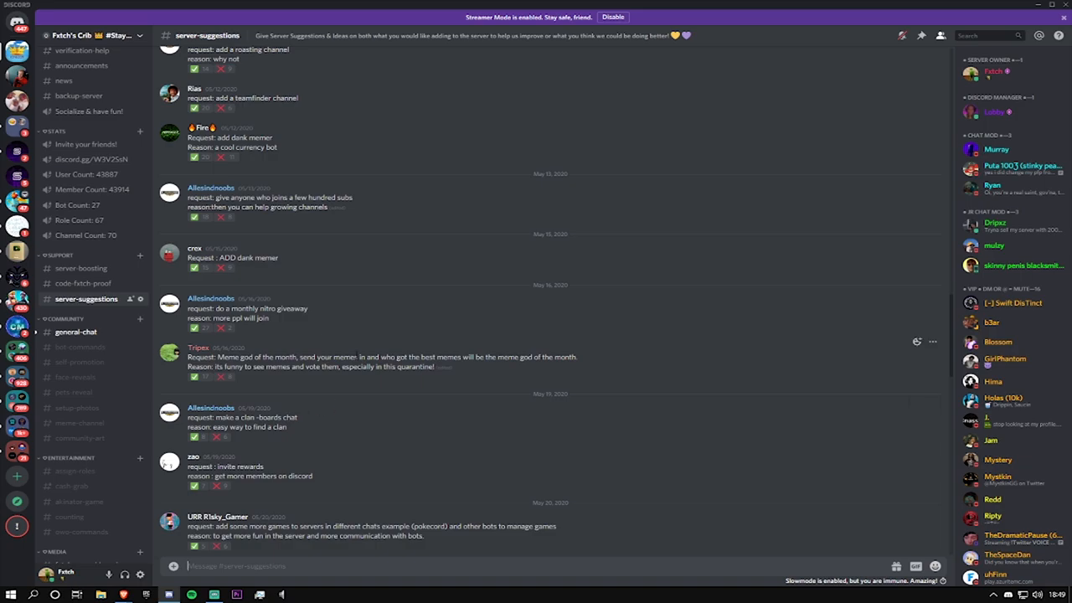
scroll(down, 3)
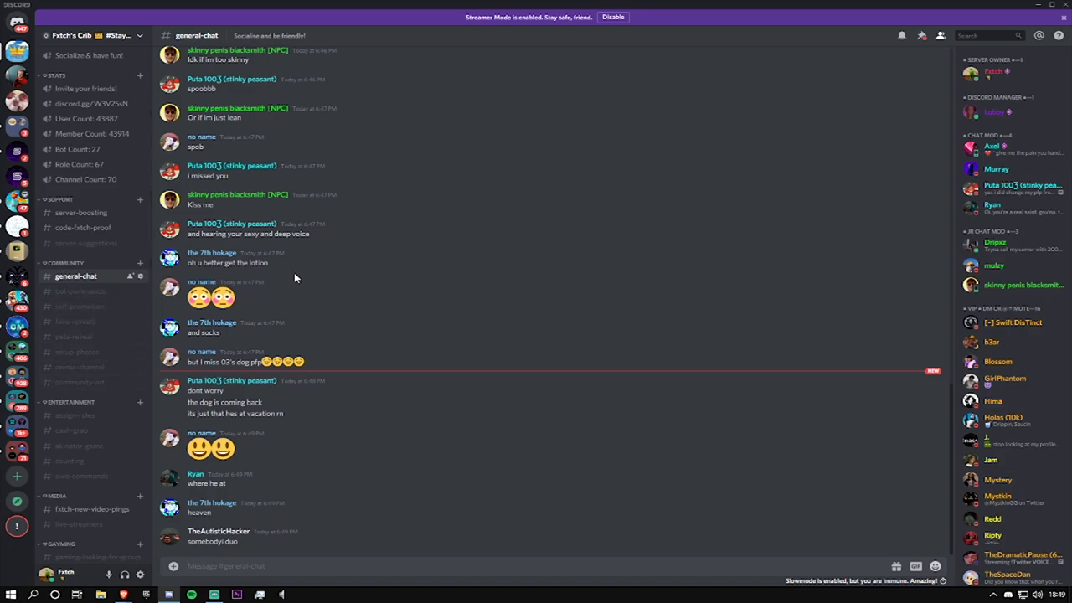
click(81, 291)
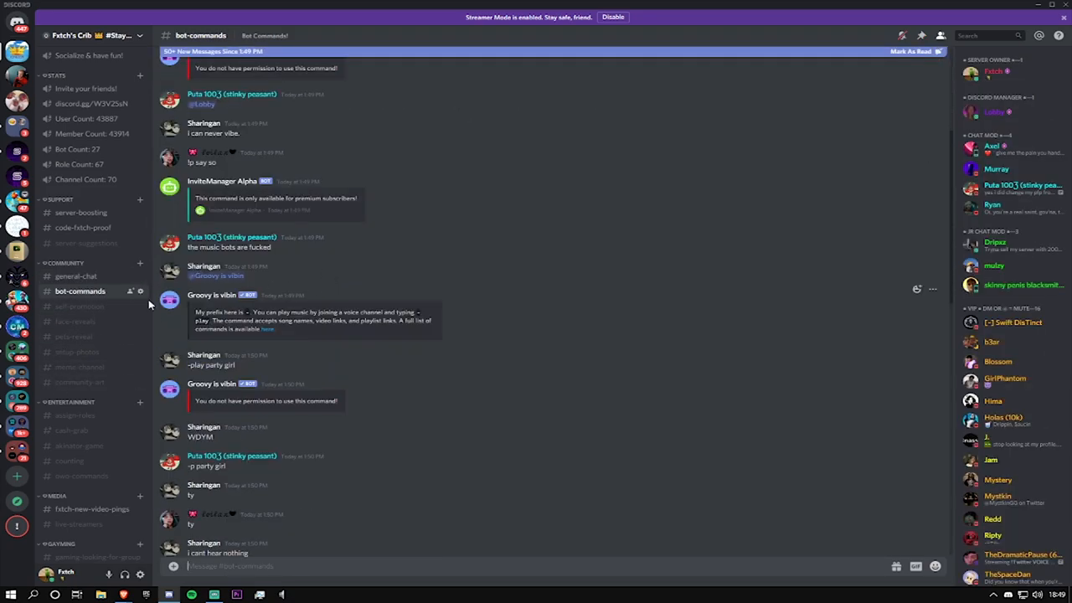
Scroll through the video and stream links in #self-promotion, then move to #face-reveals
click(81, 304)
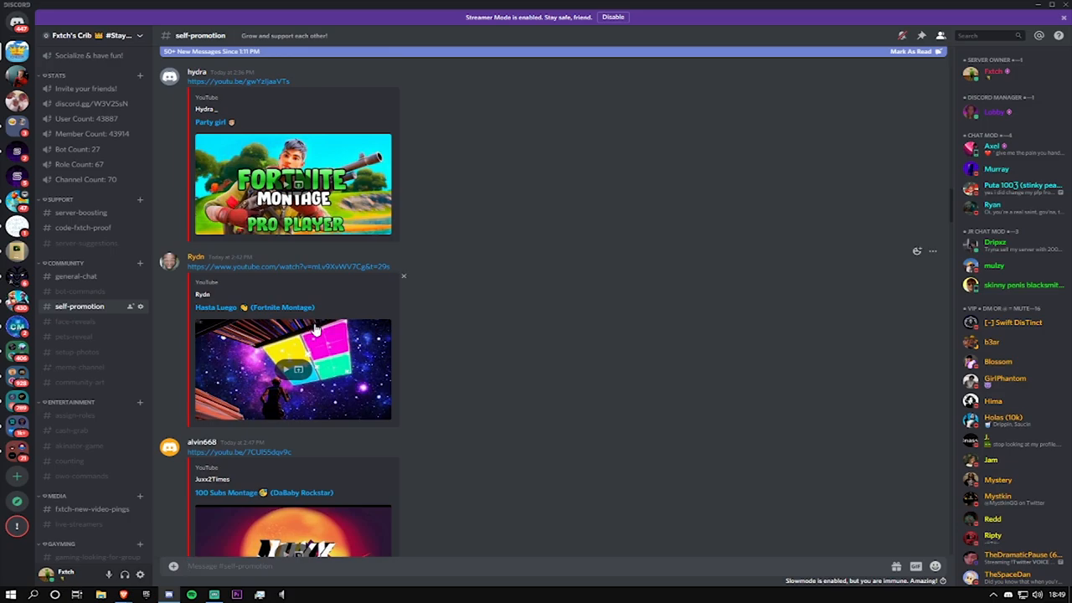
scroll(down, 3)
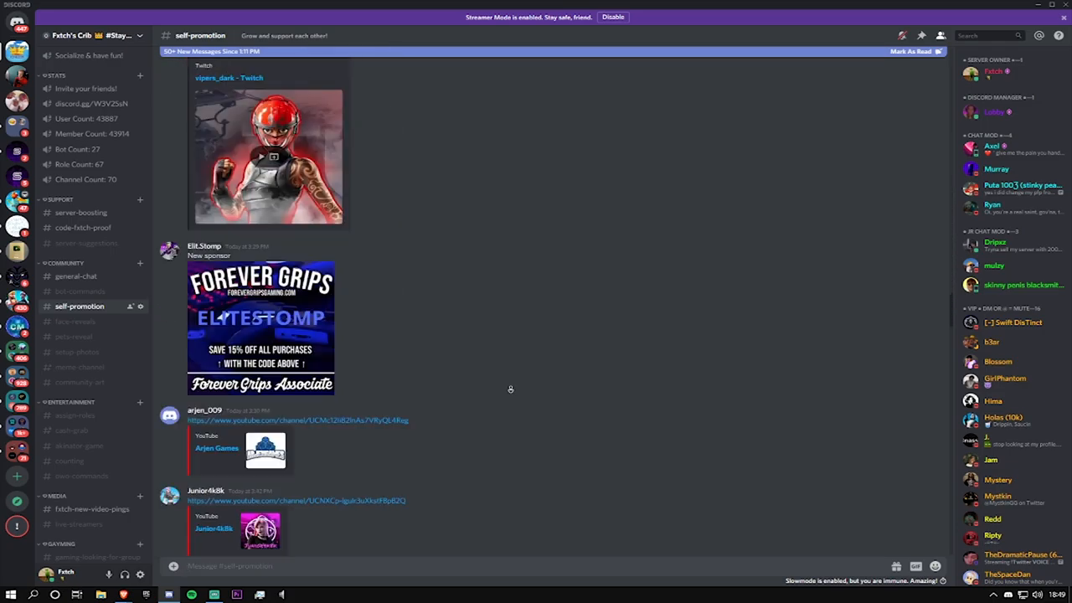
scroll(down, 3)
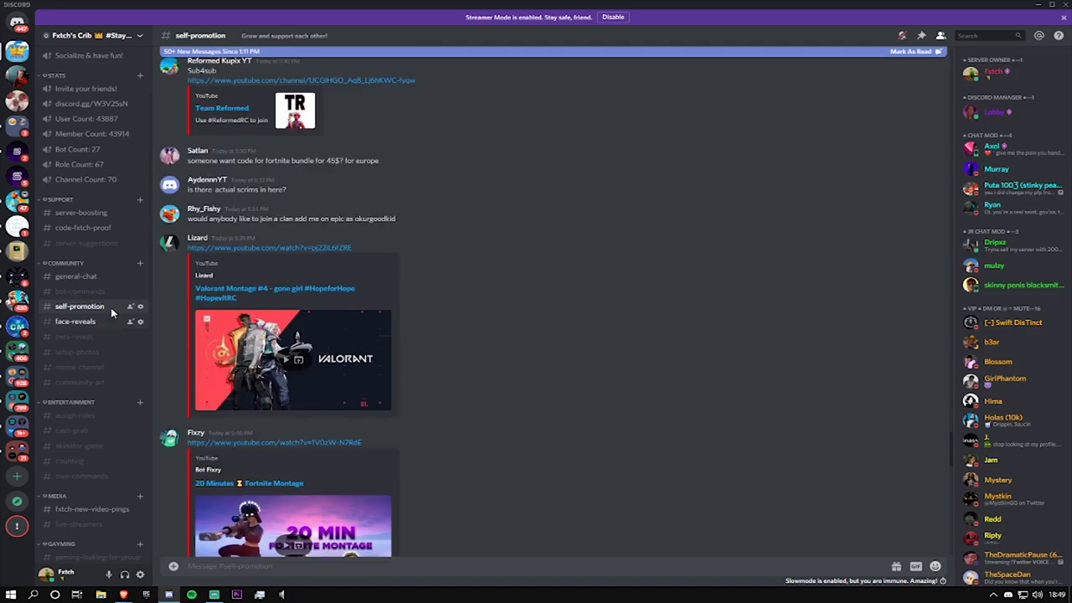
scroll(down, 3)
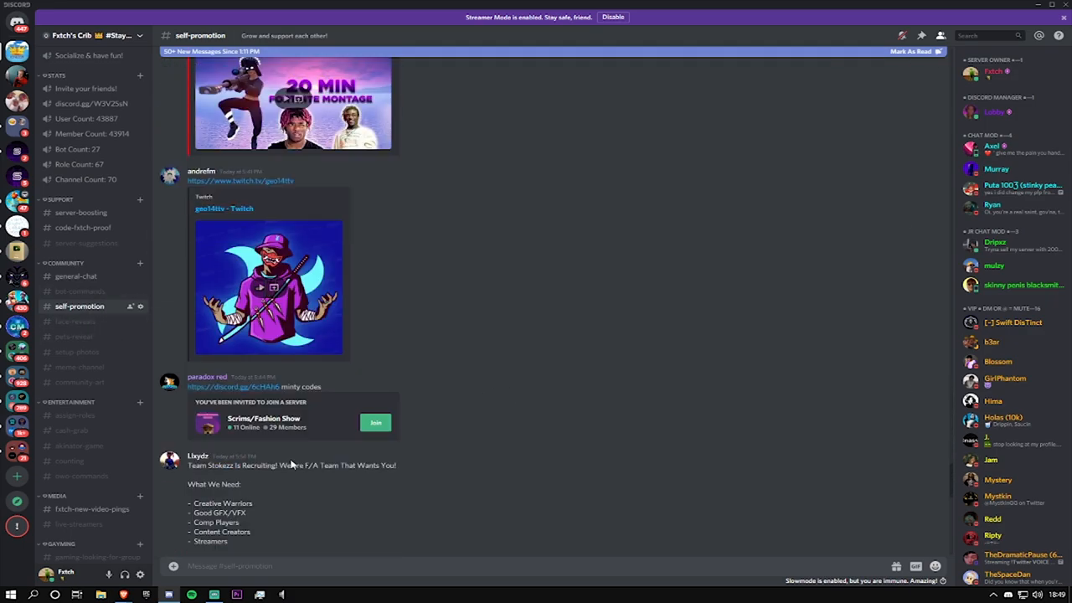
scroll(down, 3)
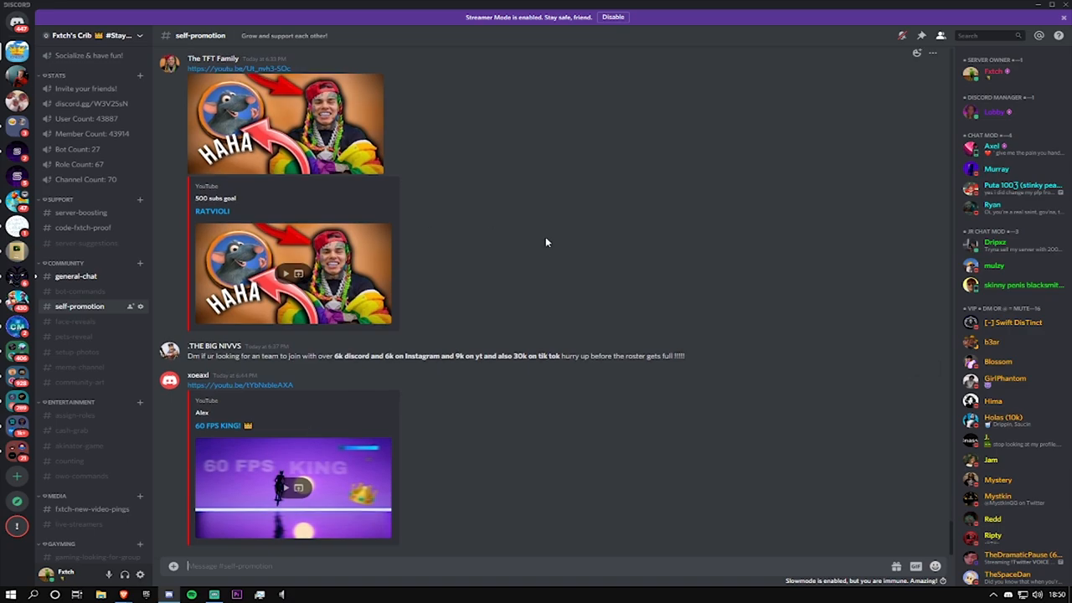
click(75, 322)
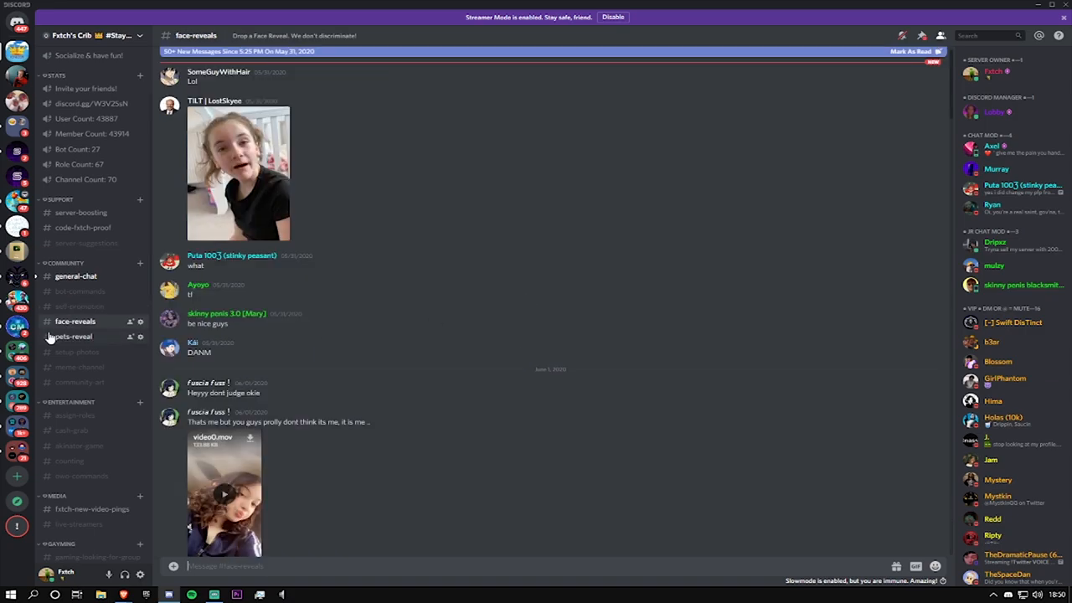
View #pets-reveal and #setup-photos, enlarging one desk setup photo
click(75, 335)
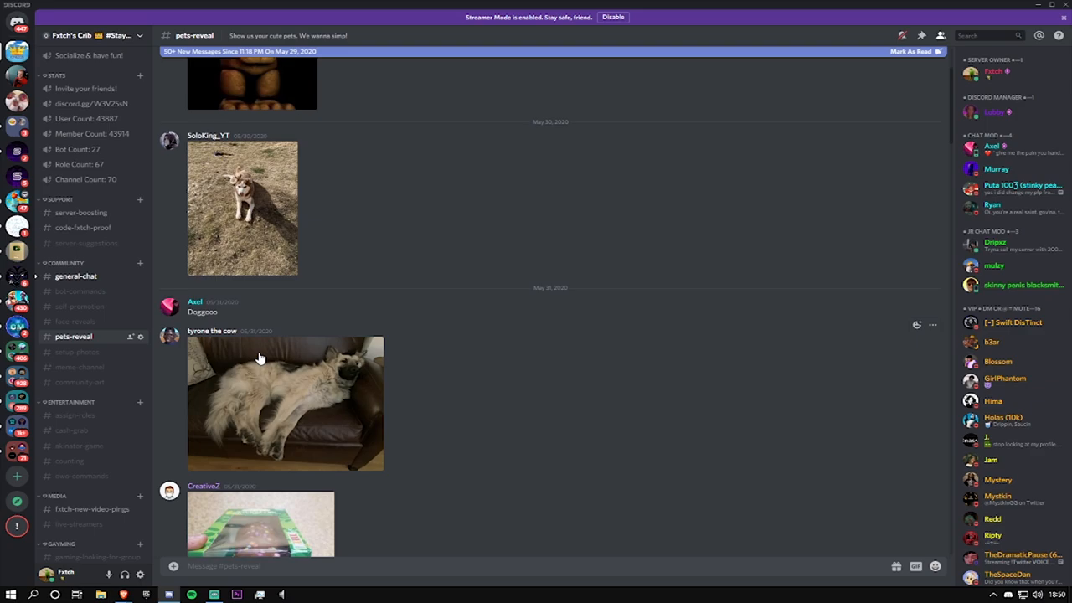
mouse_move(390, 322)
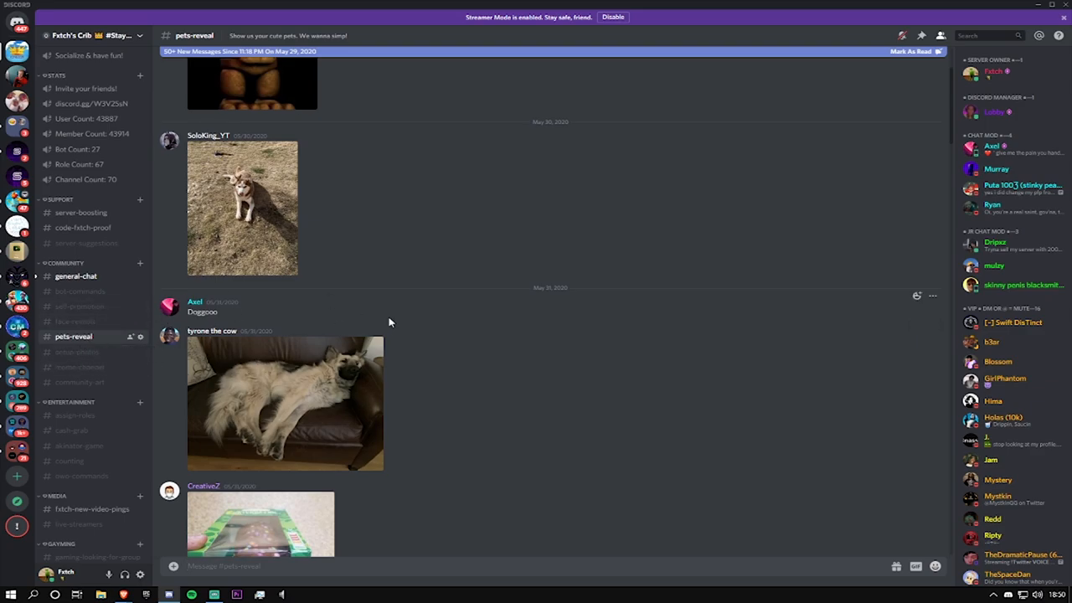
mouse_move(446, 338)
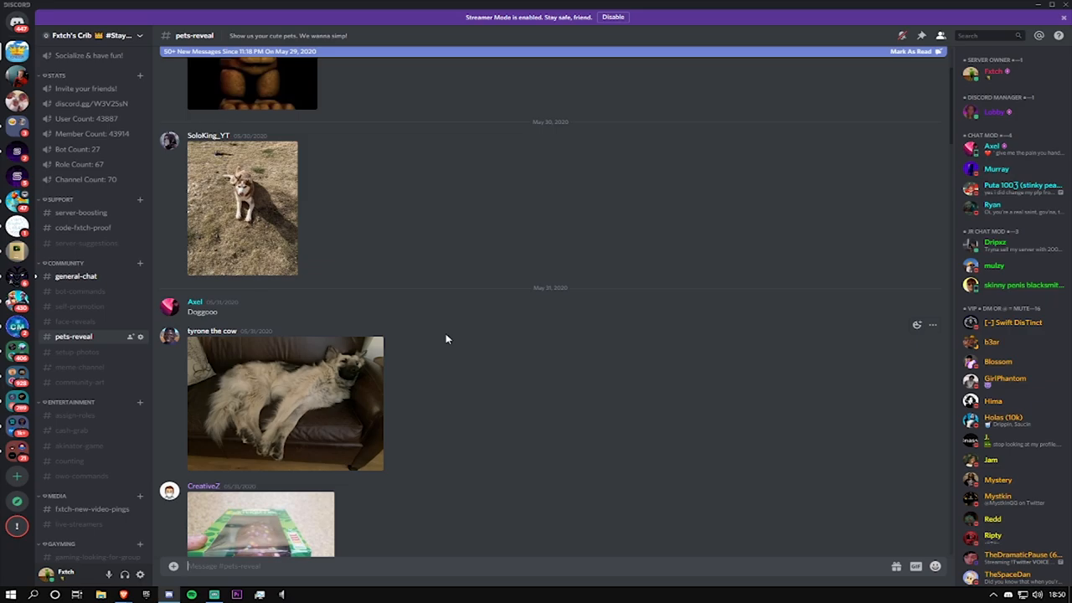
click(74, 350)
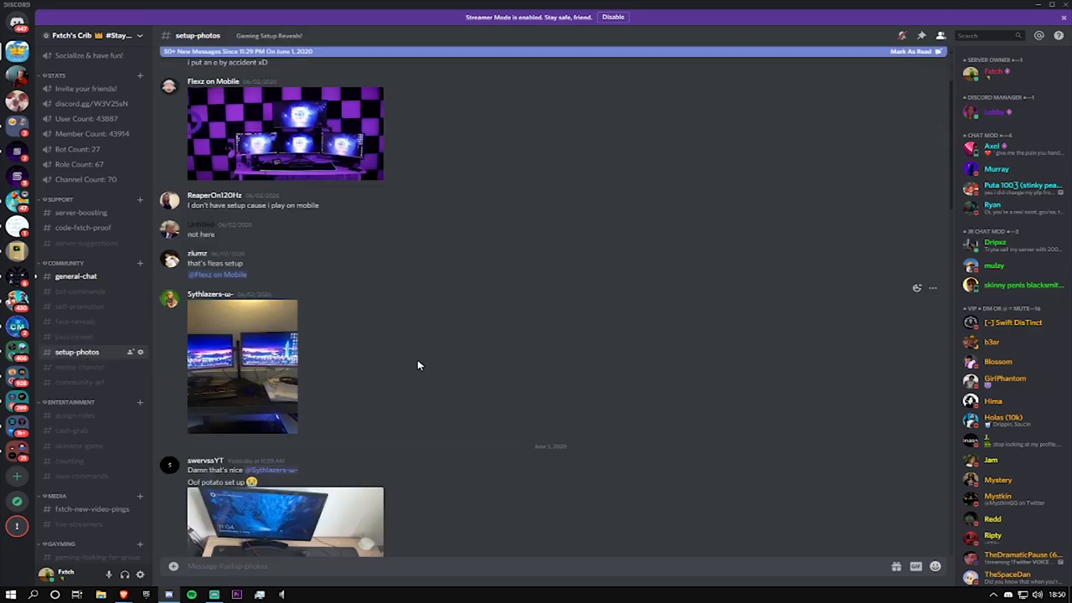
click(285, 536)
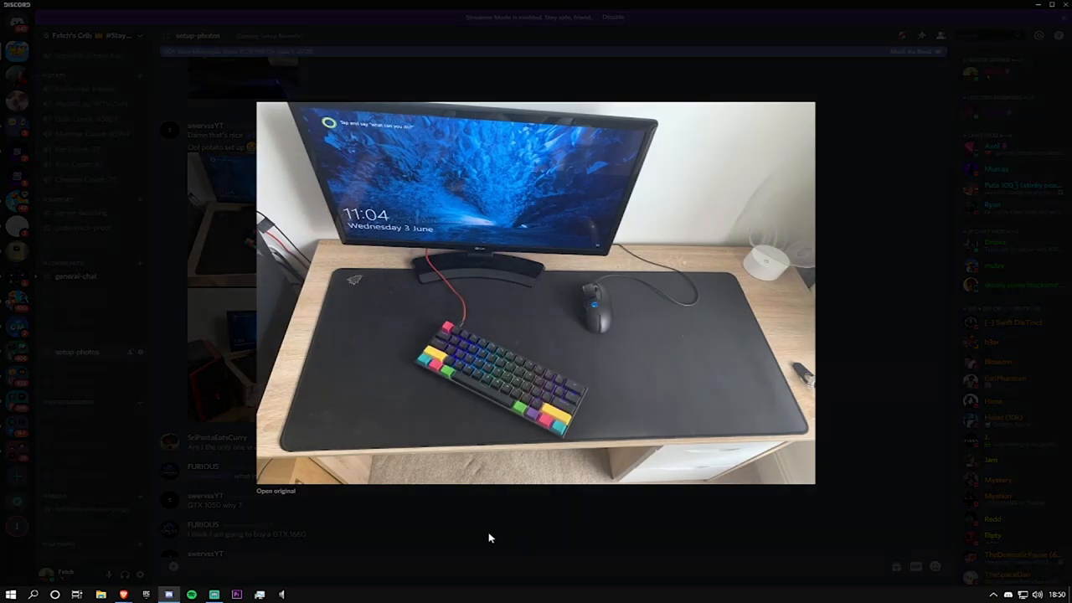
click(79, 367)
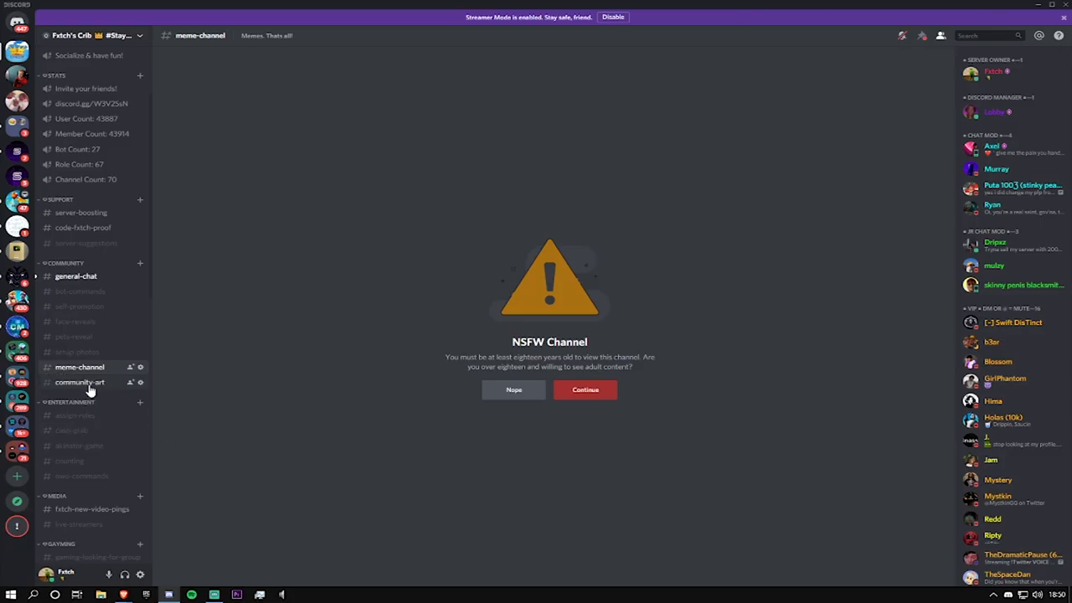
Pass through the assign-roles and akinator-game channels toward #fetch-new-video-pings
click(81, 381)
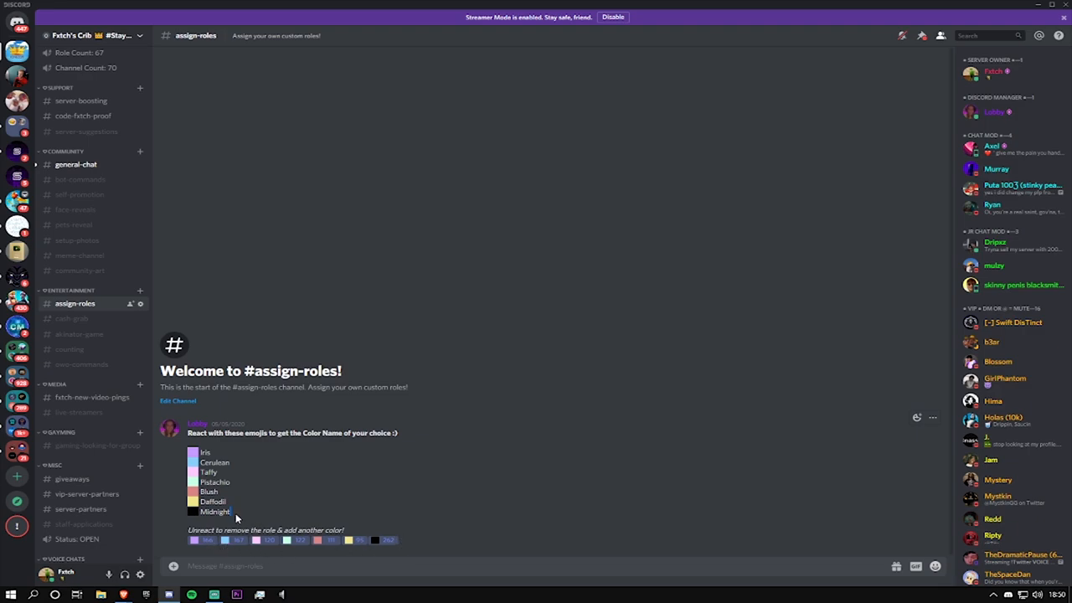
mouse_move(90, 318)
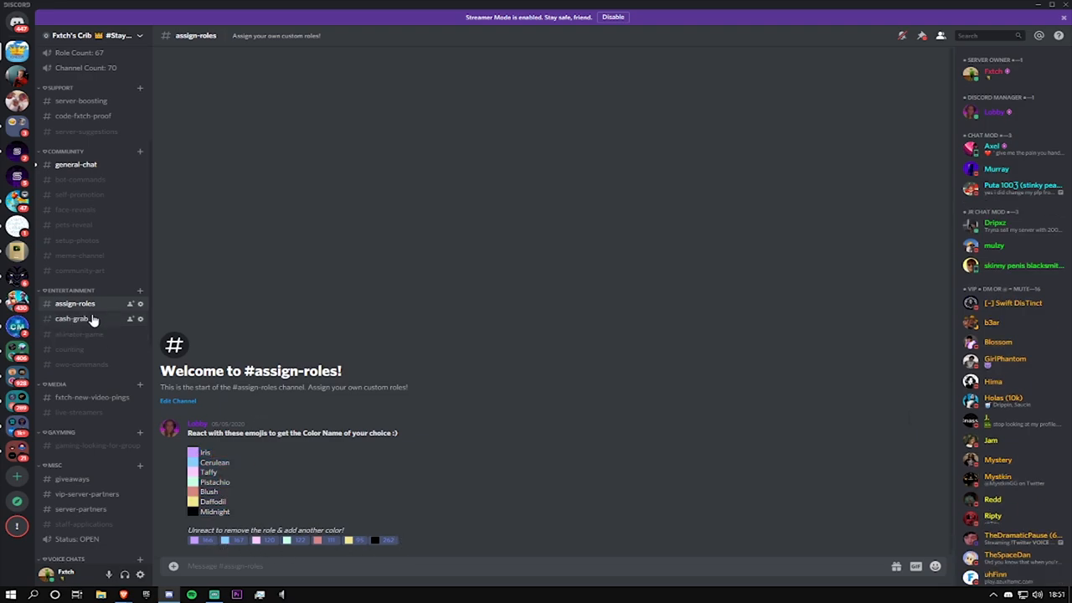
click(75, 333)
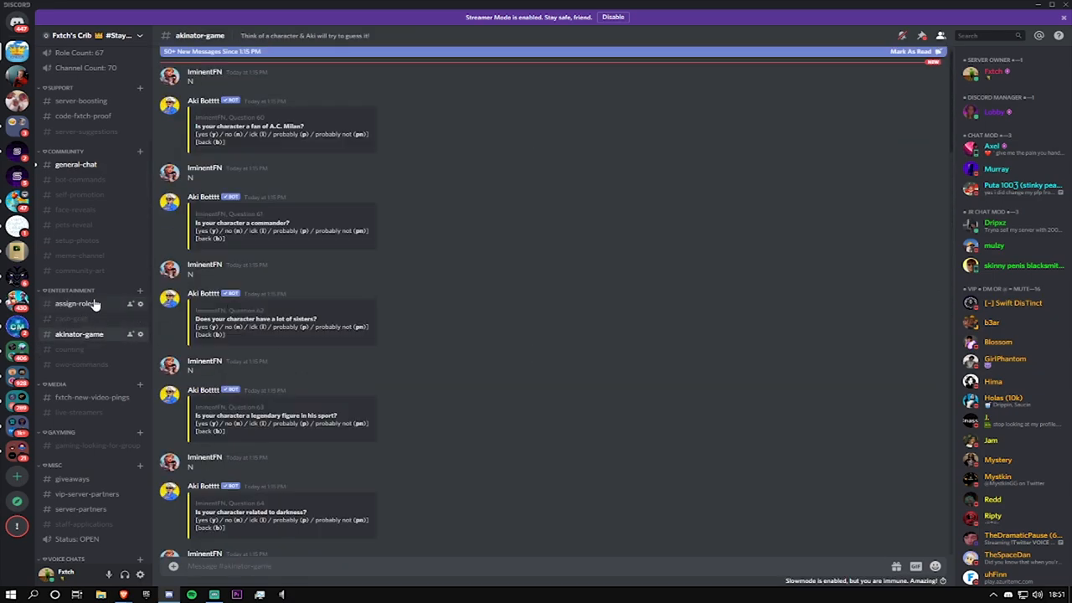
scroll(down, 3)
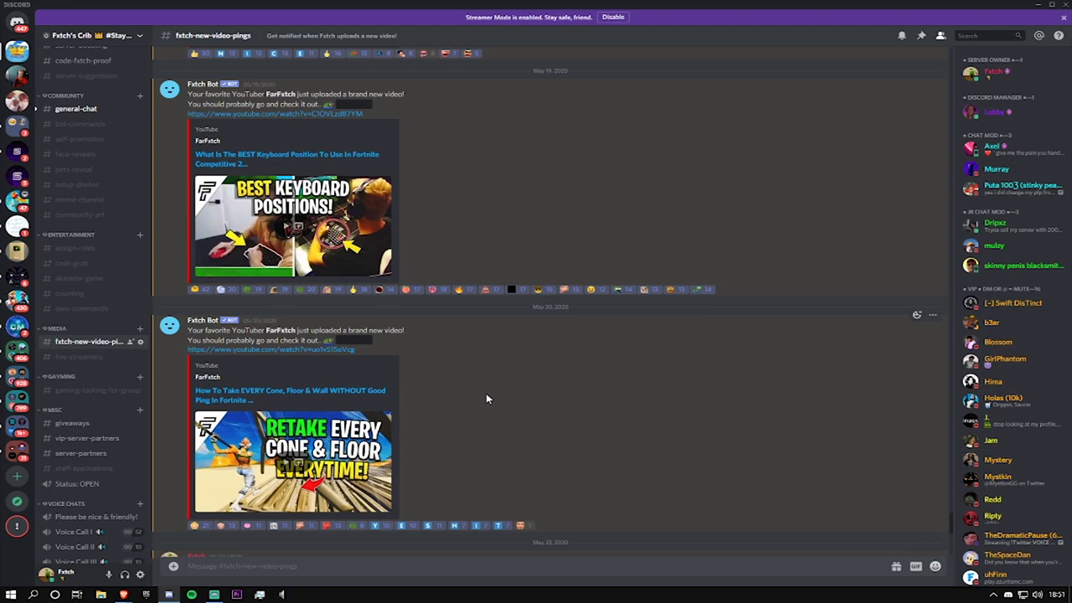
View the live-streamers channel's Twitch go-live alerts, then switch to gaming-looking-for-group
scroll(down, 3)
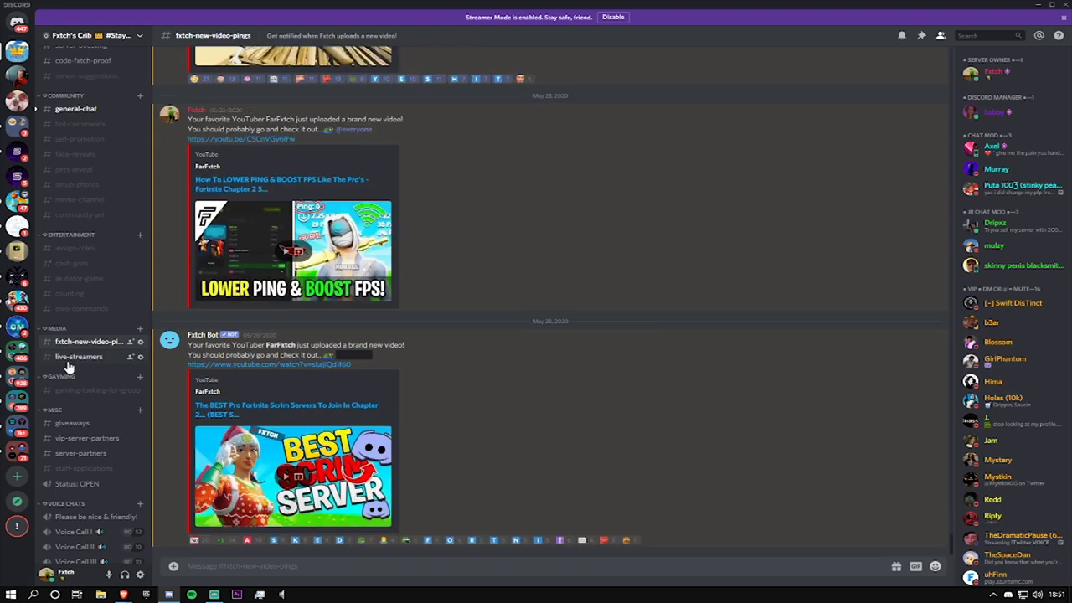
click(80, 355)
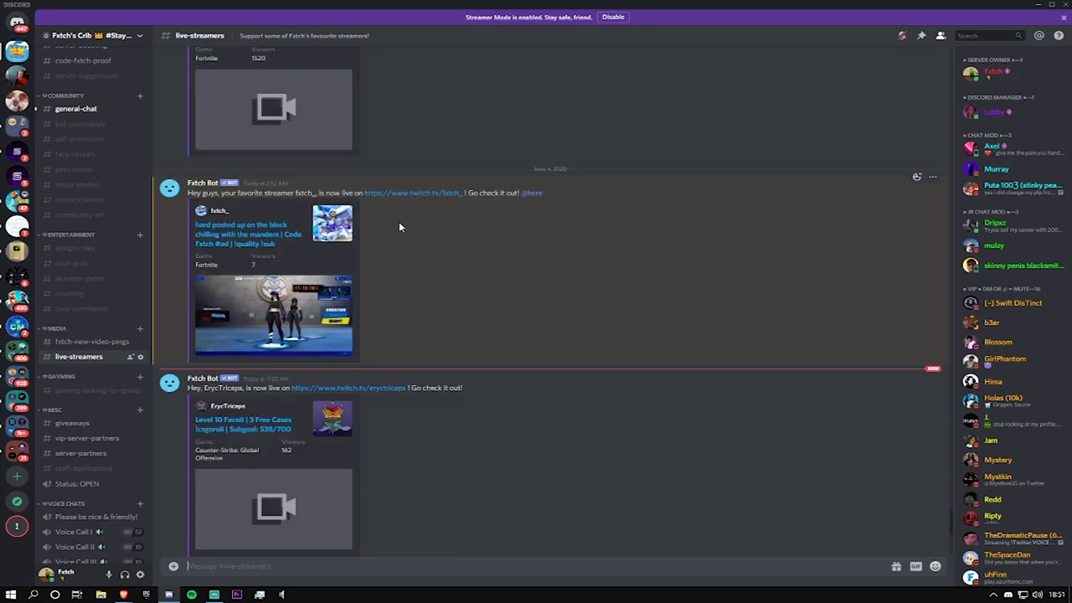
mouse_move(386, 222)
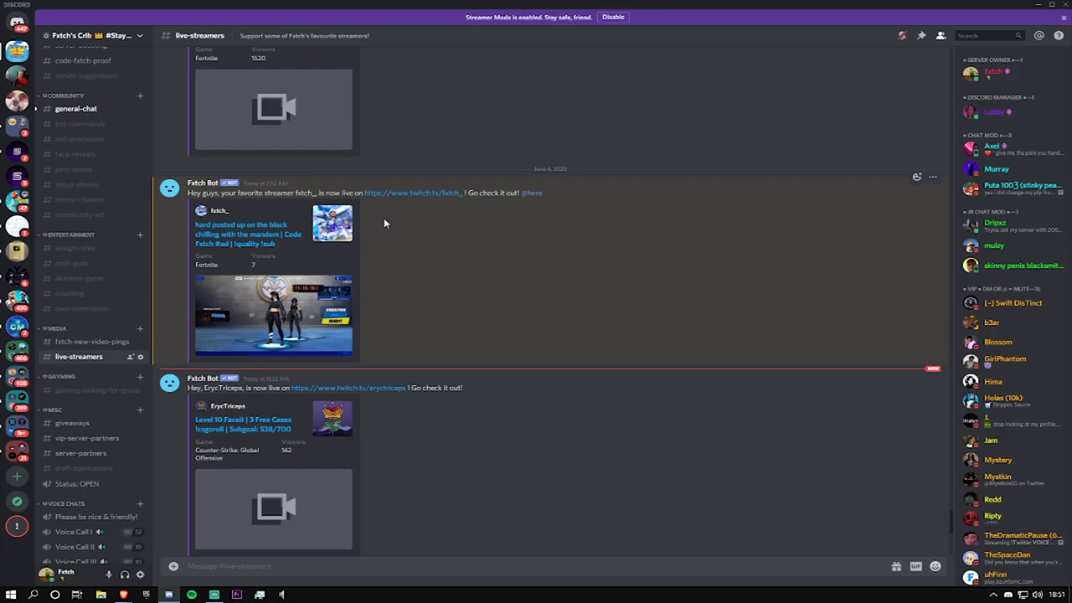
click(87, 388)
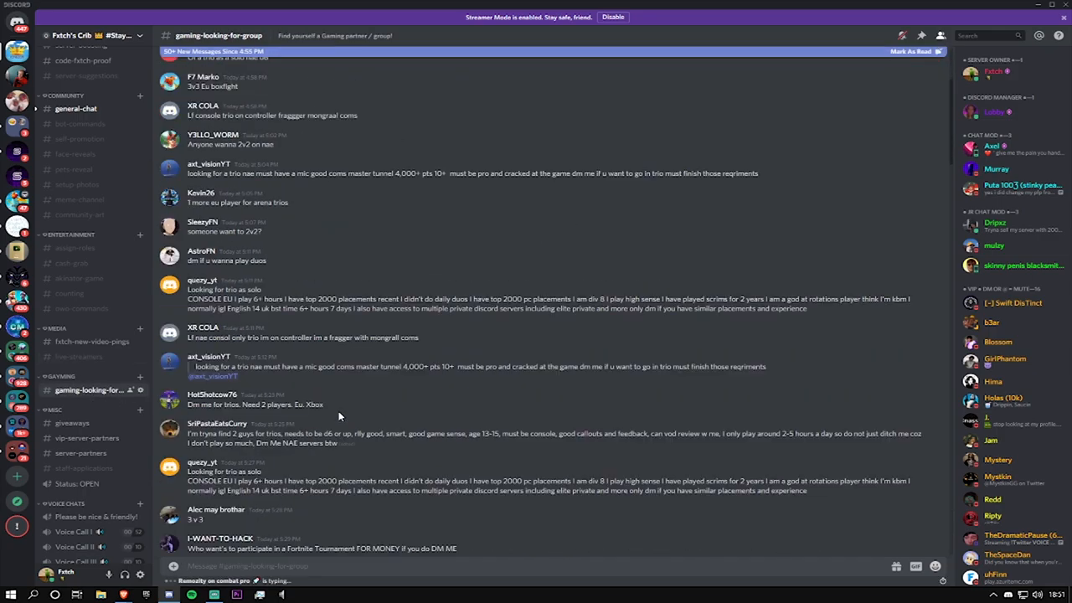
Read down through the gaming recruitment posts, then switch to the giveaways channel
scroll(down, 3)
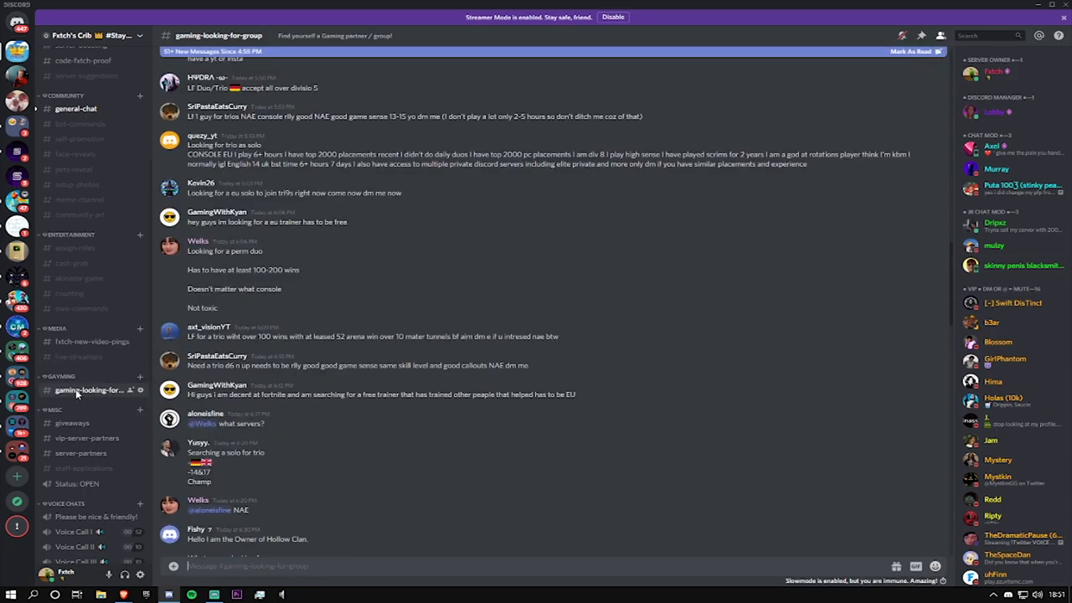
scroll(down, 3)
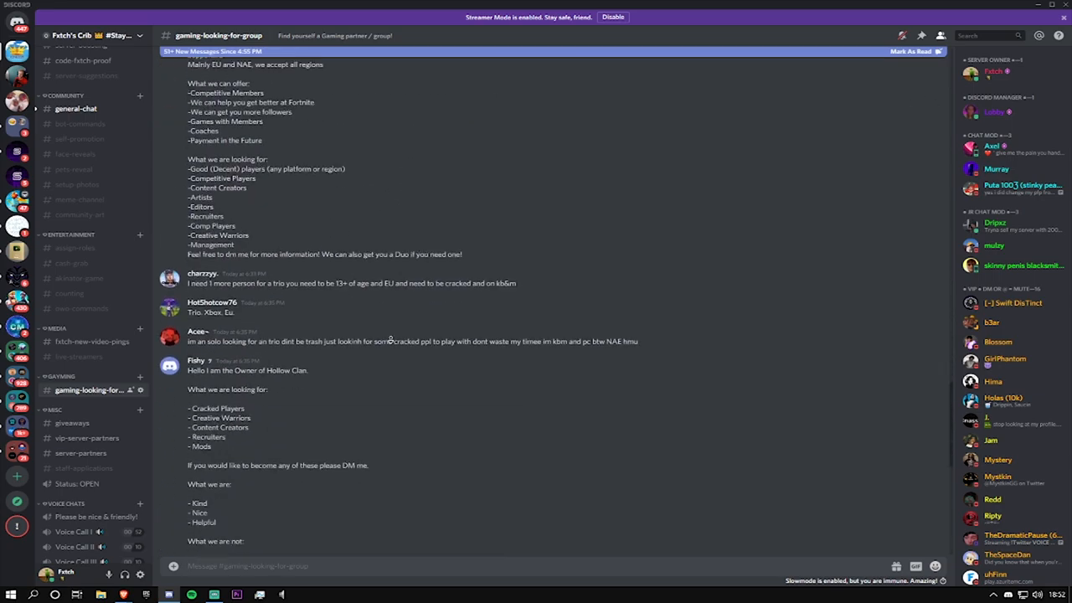
scroll(down, 3)
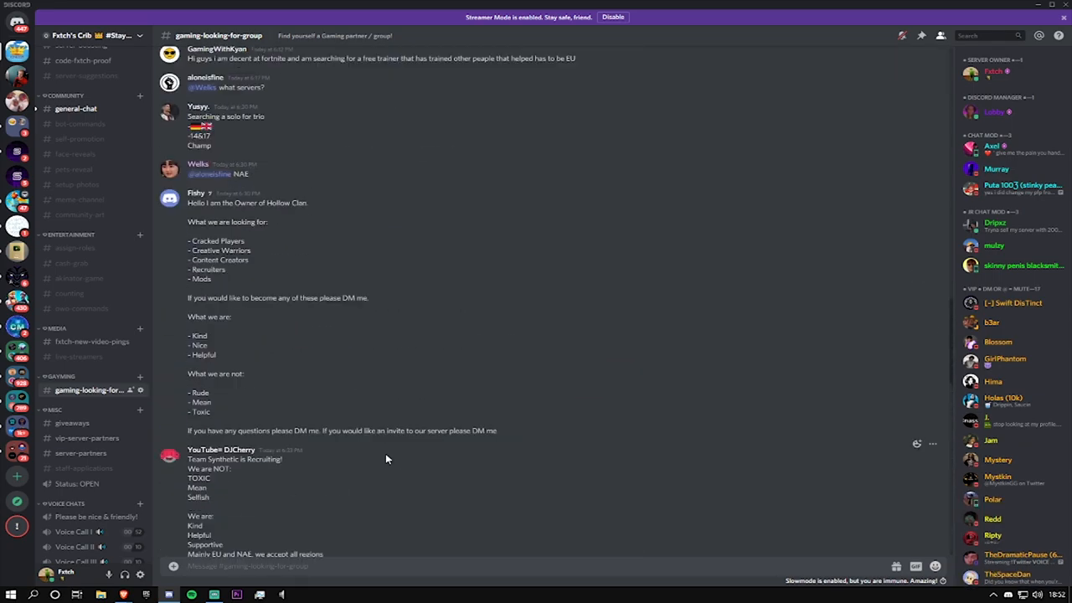
scroll(down, 3)
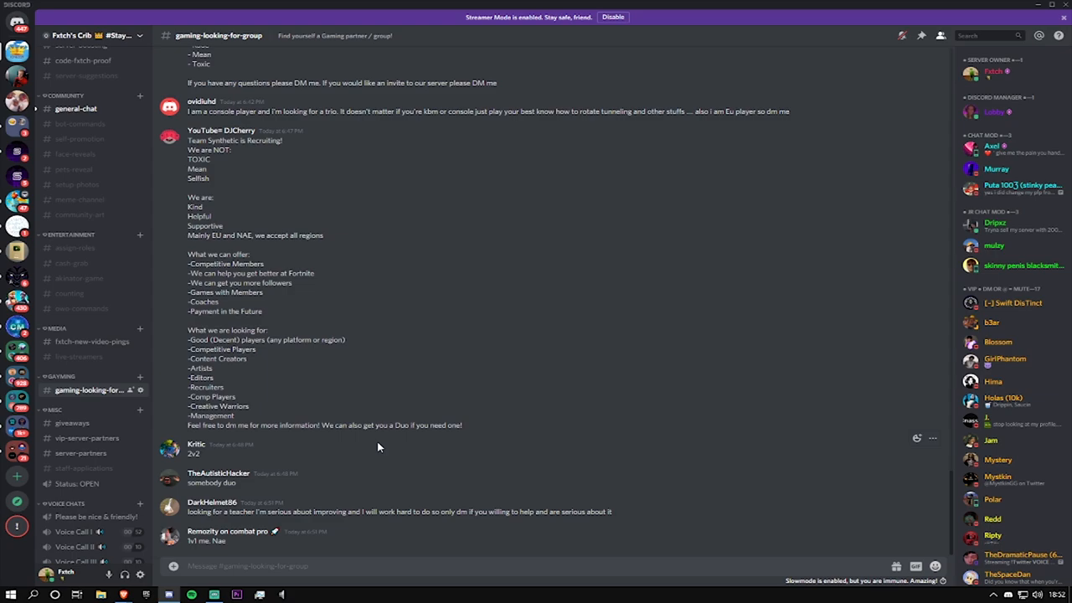
mouse_move(447, 365)
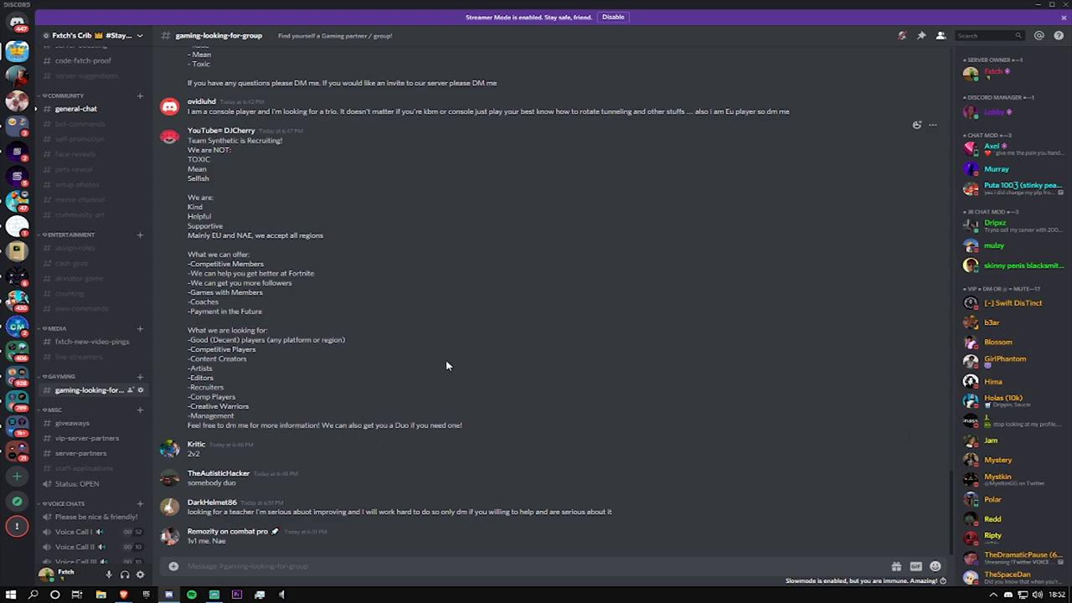
mouse_move(442, 369)
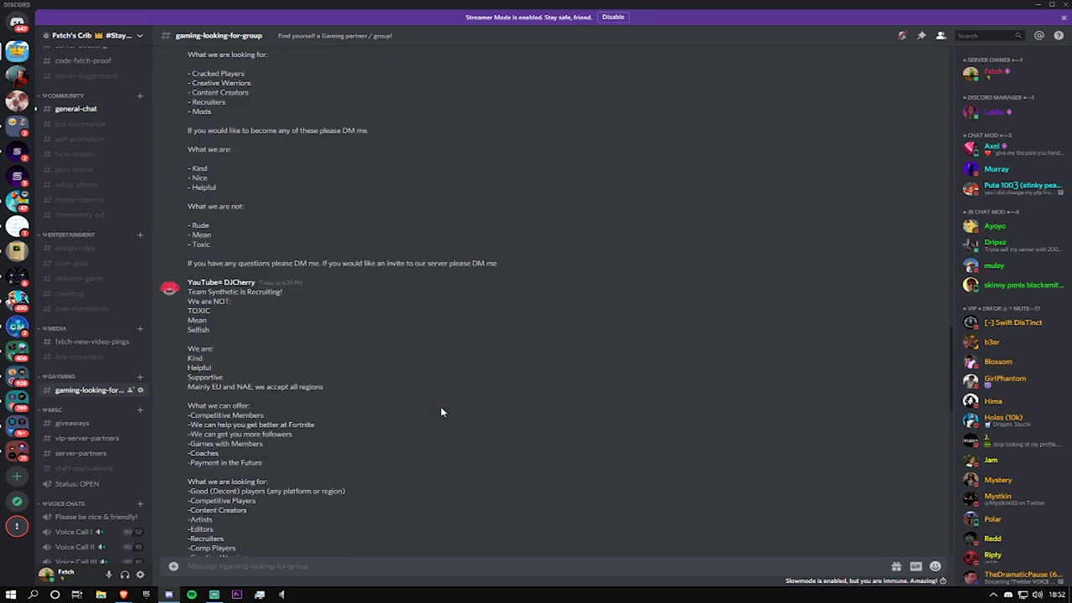
scroll(down, 3)
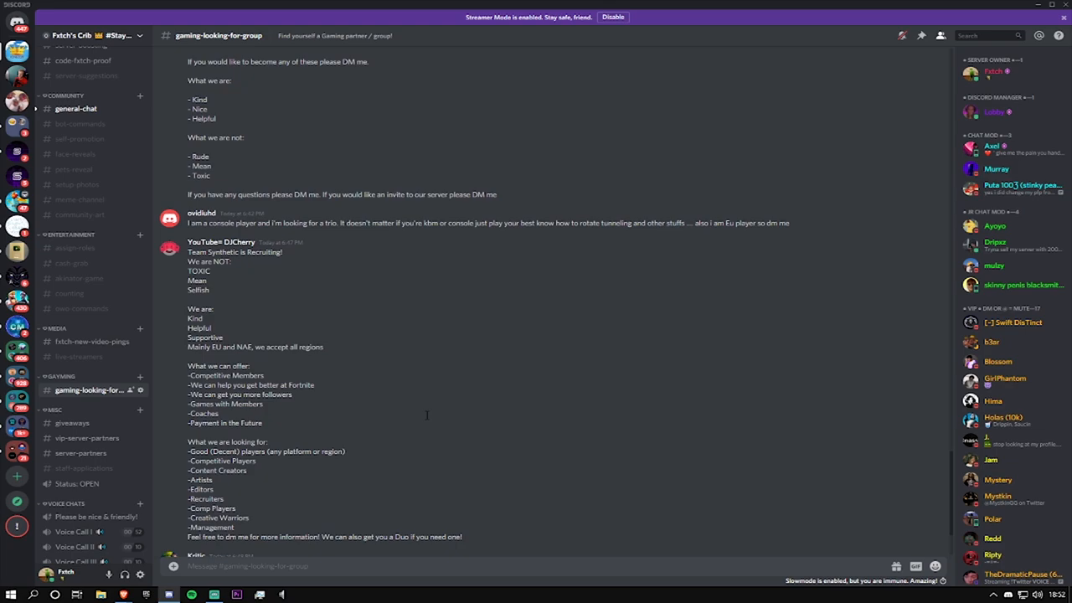
scroll(down, 3)
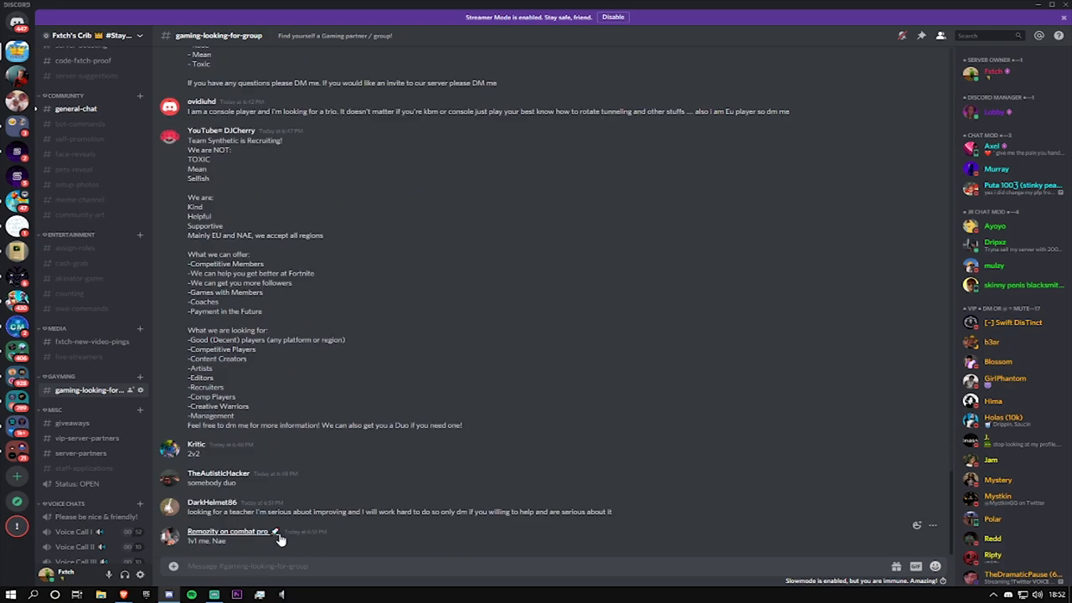
mouse_move(278, 535)
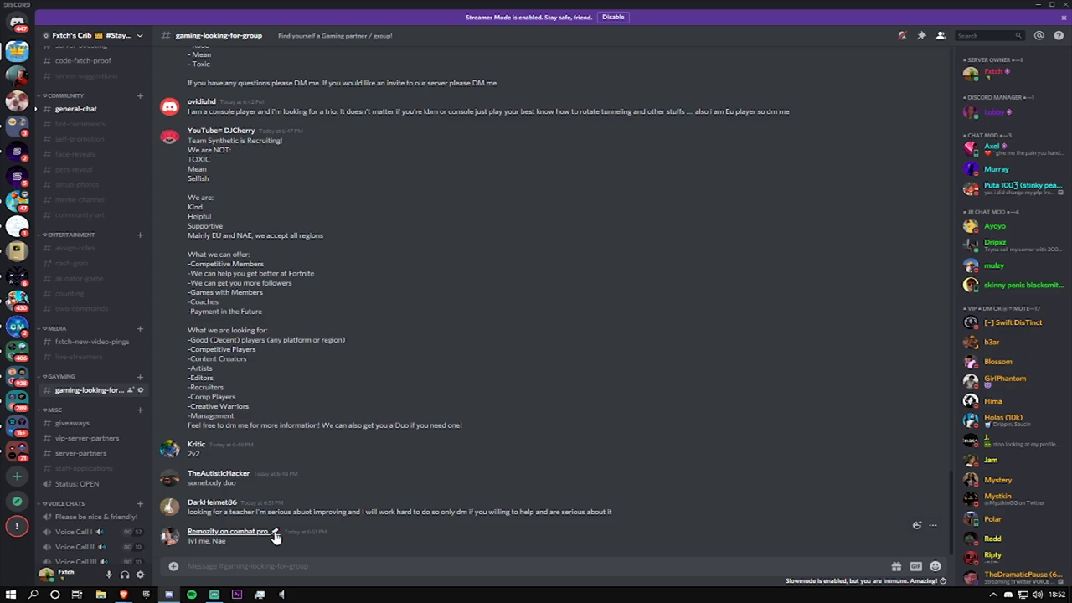
mouse_move(439, 529)
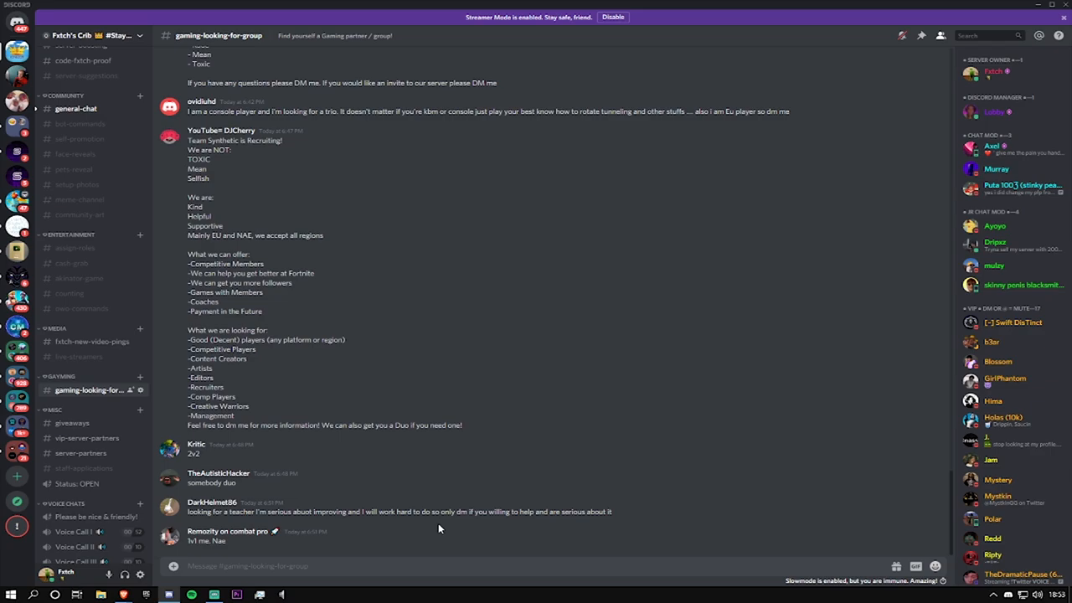
click(70, 366)
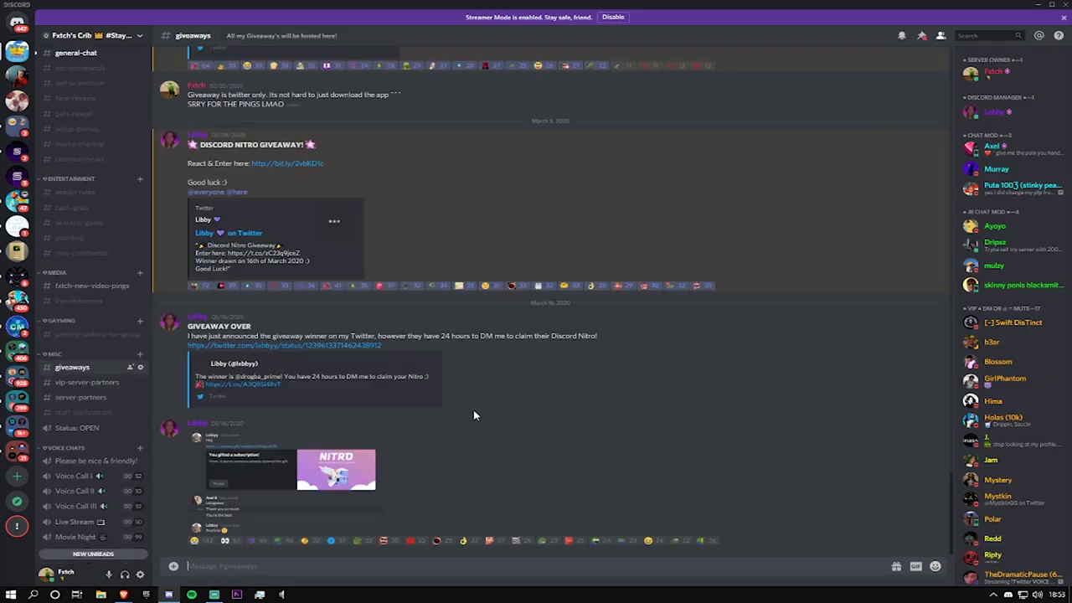
Browse the Nitro, PayPal and Battle Pass giveaway posts, then switch to staff-applications
scroll(down, 3)
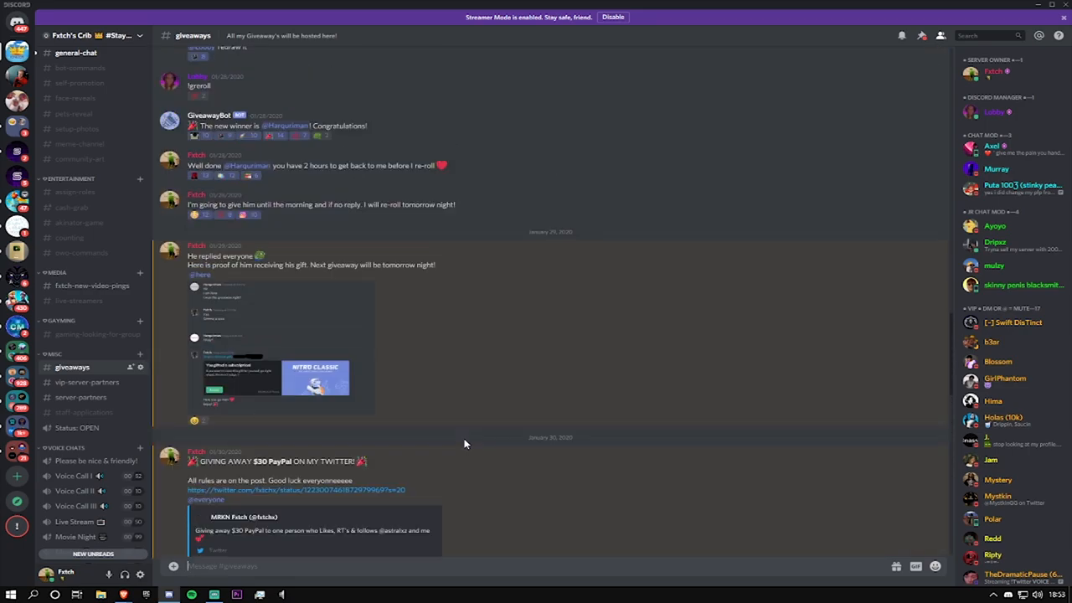
scroll(down, 3)
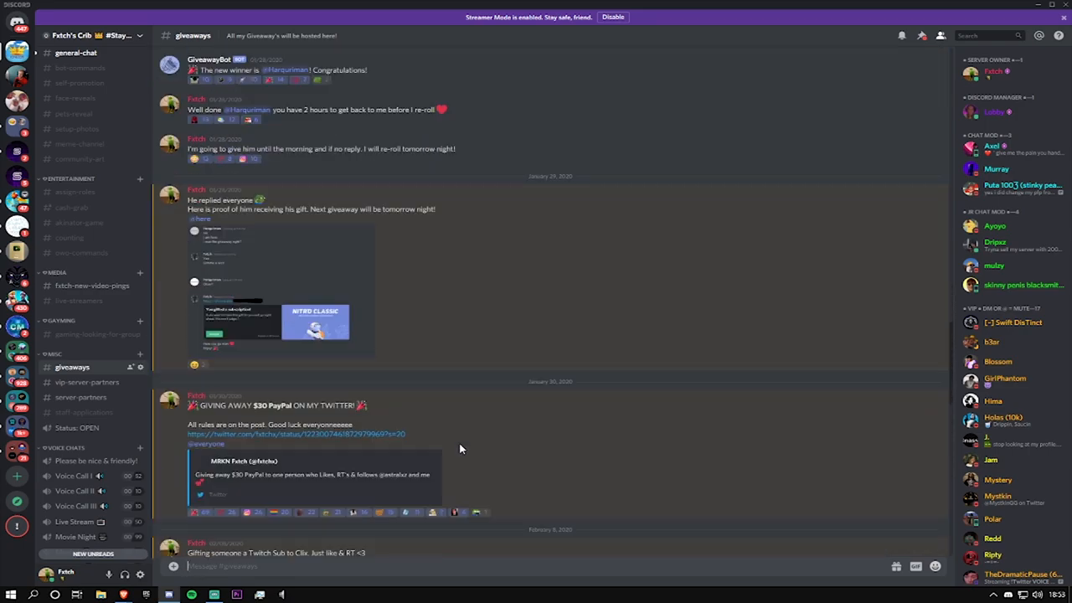
scroll(down, 3)
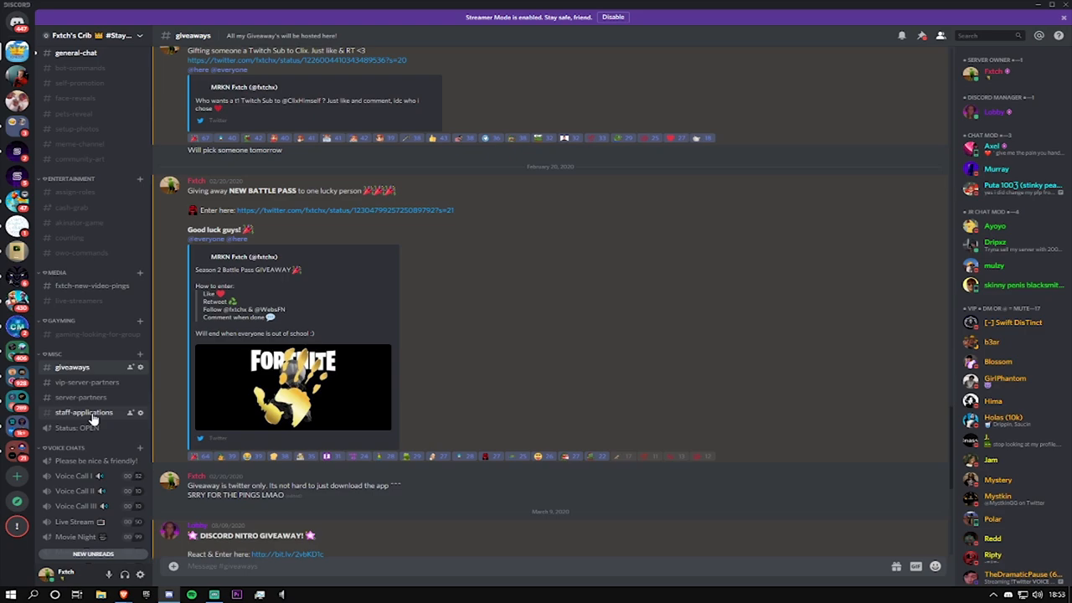
click(84, 412)
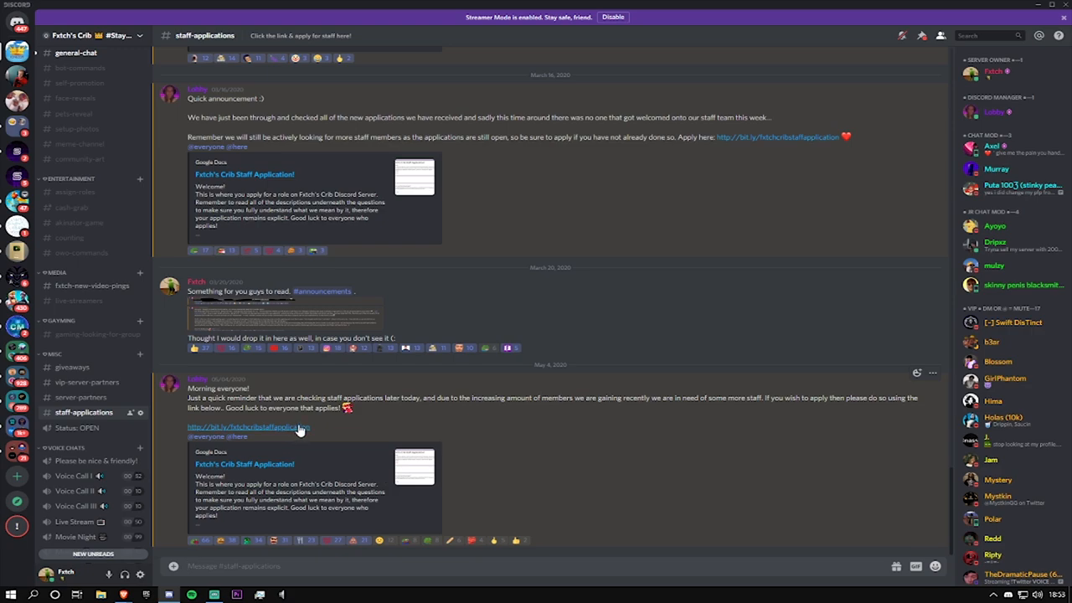
mouse_move(33, 388)
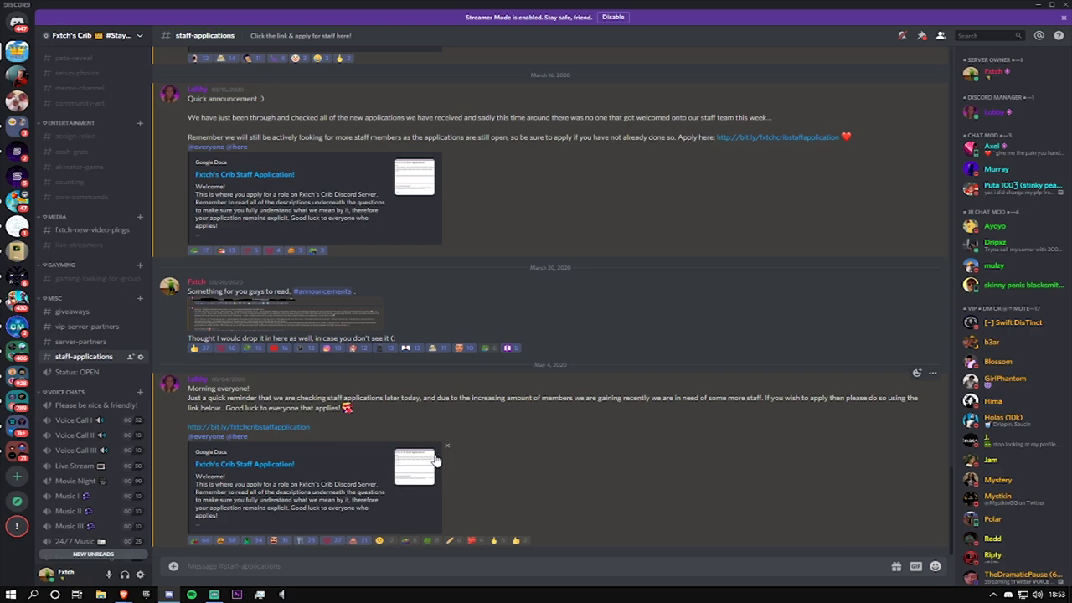
Scroll the channel sidebar down to the Voice Chats and Staff sections
scroll(down, 3)
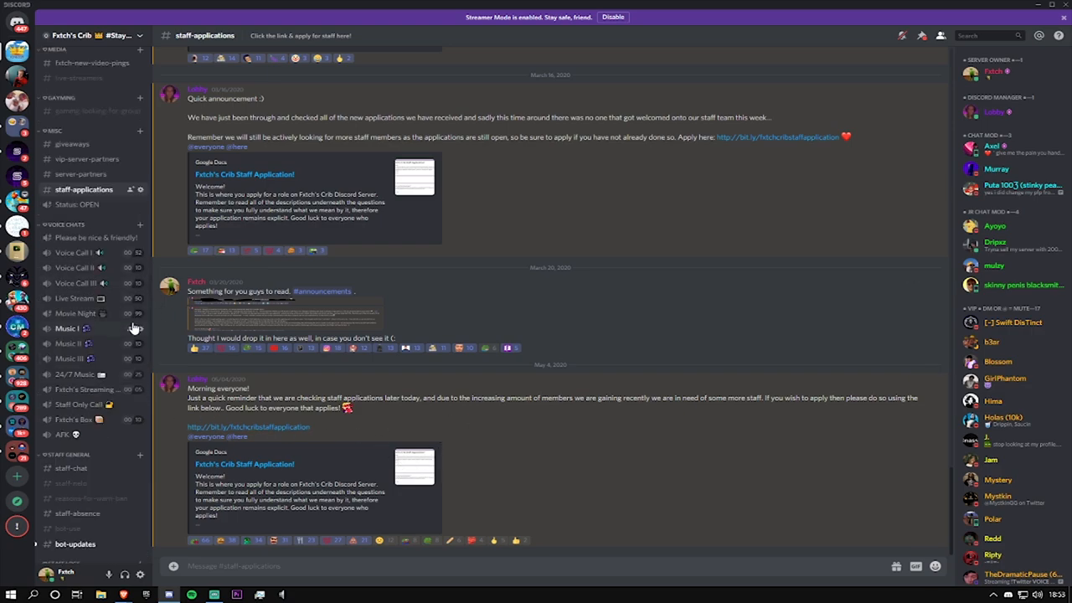
mouse_move(80, 436)
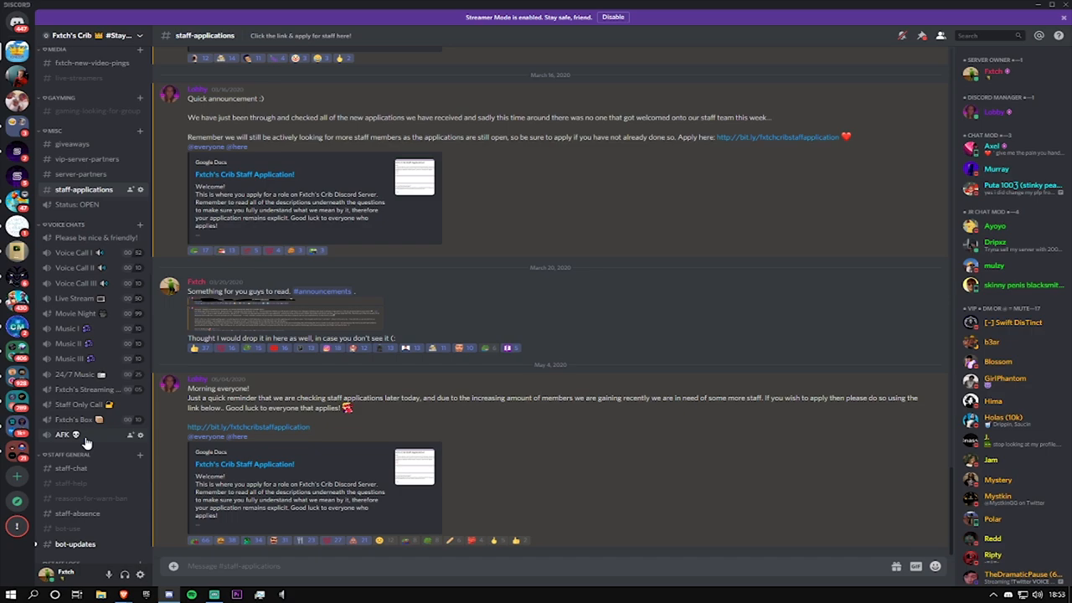
mouse_move(101, 322)
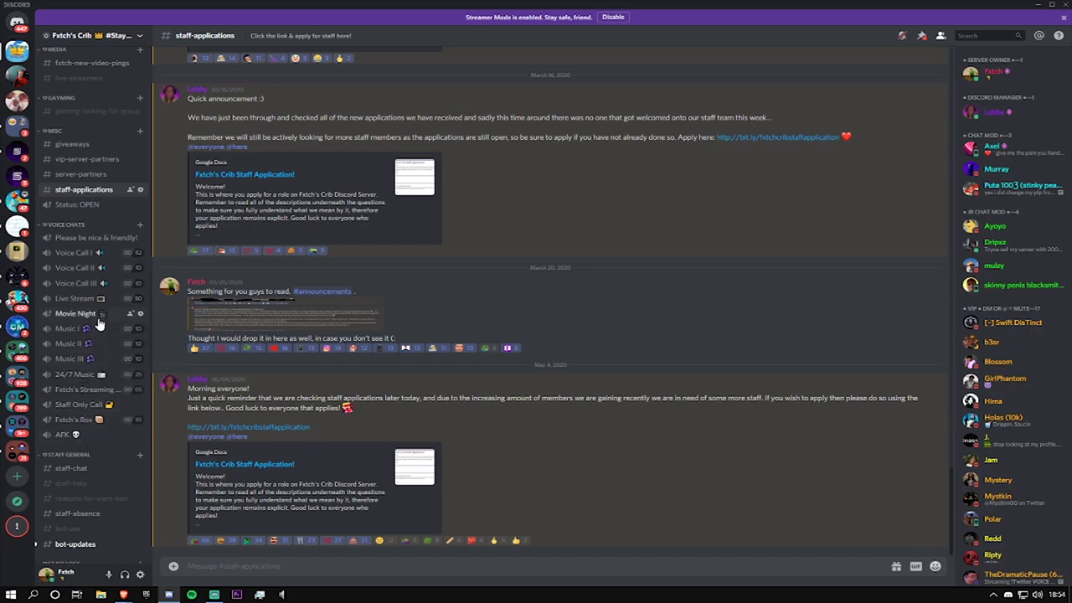
mouse_move(90, 298)
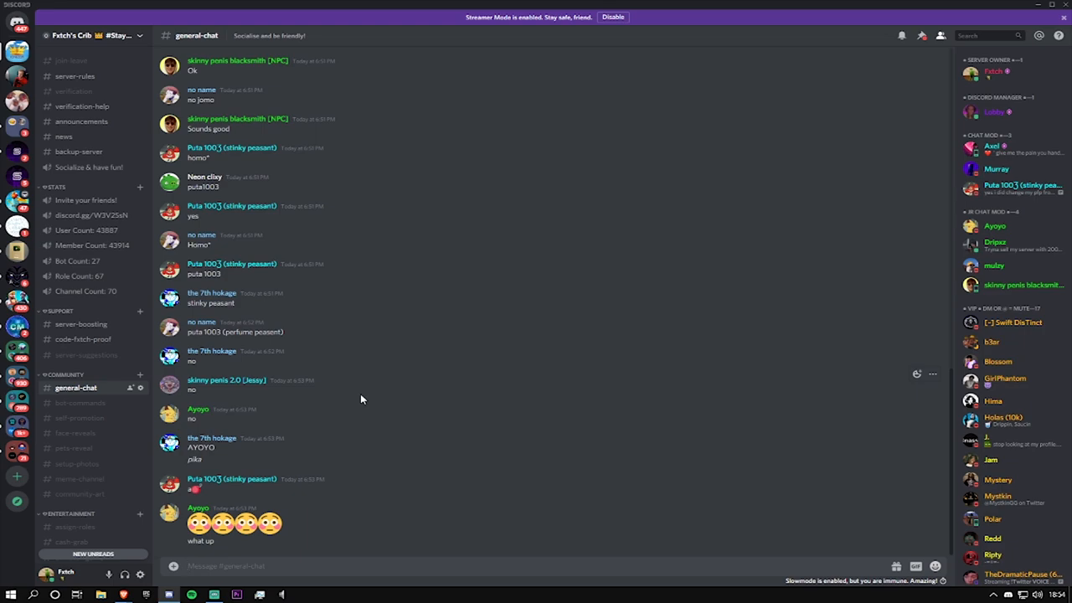
Reopen the live-streamers channel with Fetch Bot's Twitch go-live alerts
click(80, 244)
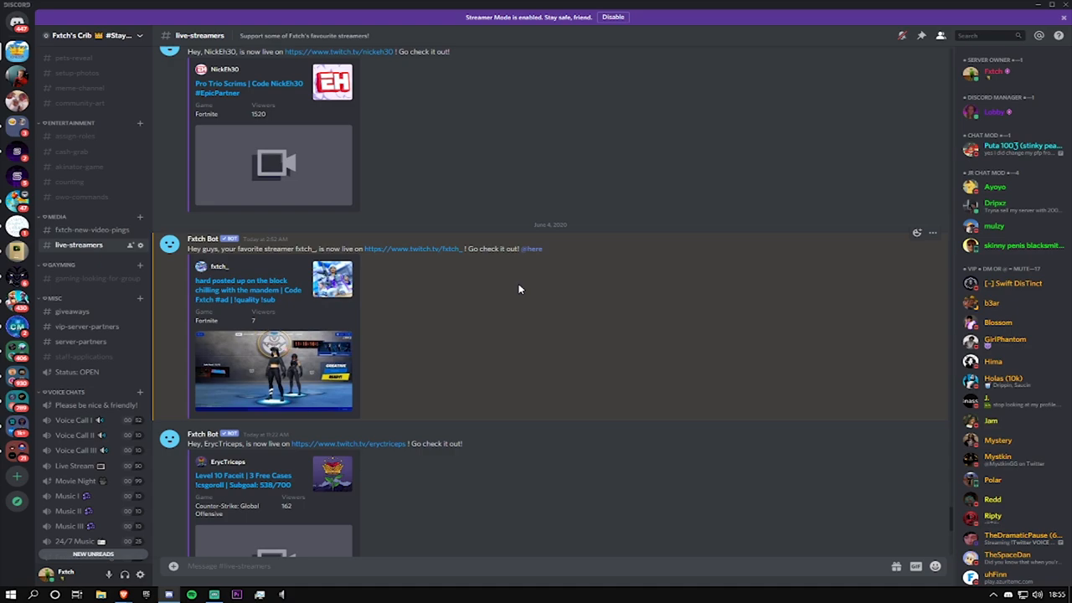